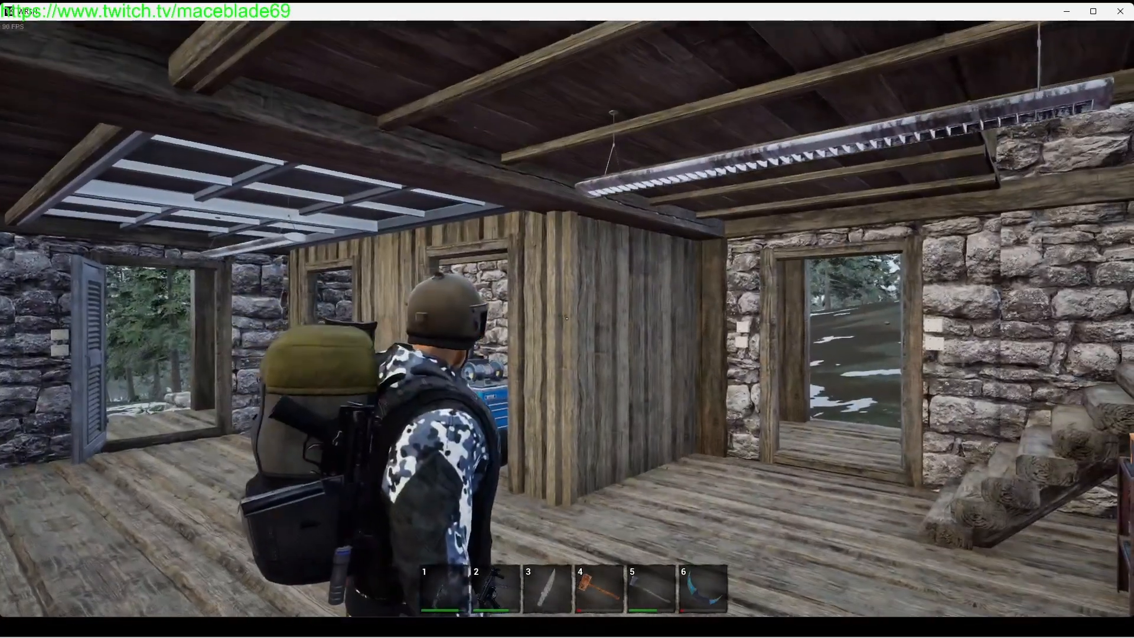
mouse_move(567, 319)
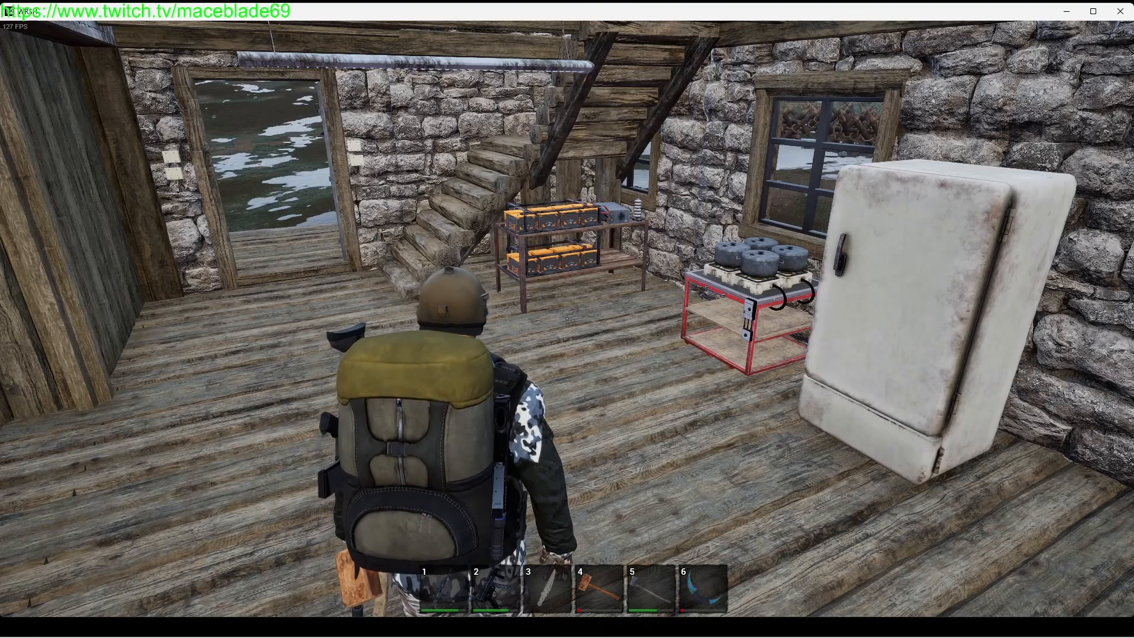
Show the technology tree scrolled down to the electrical equipment branch.
key(Tab)
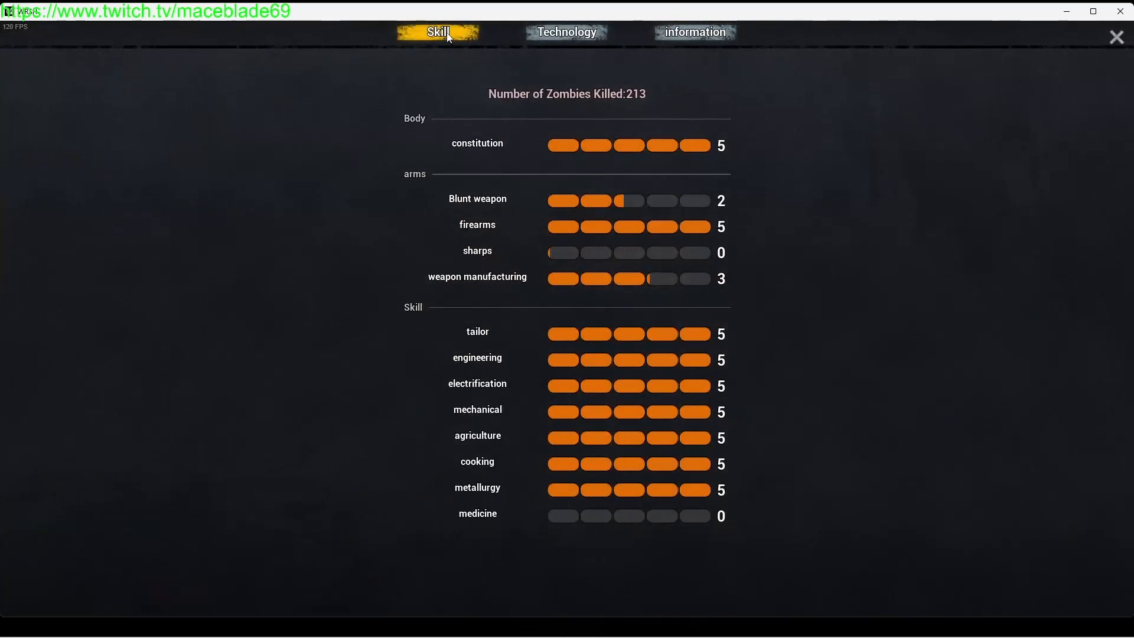
click(567, 32)
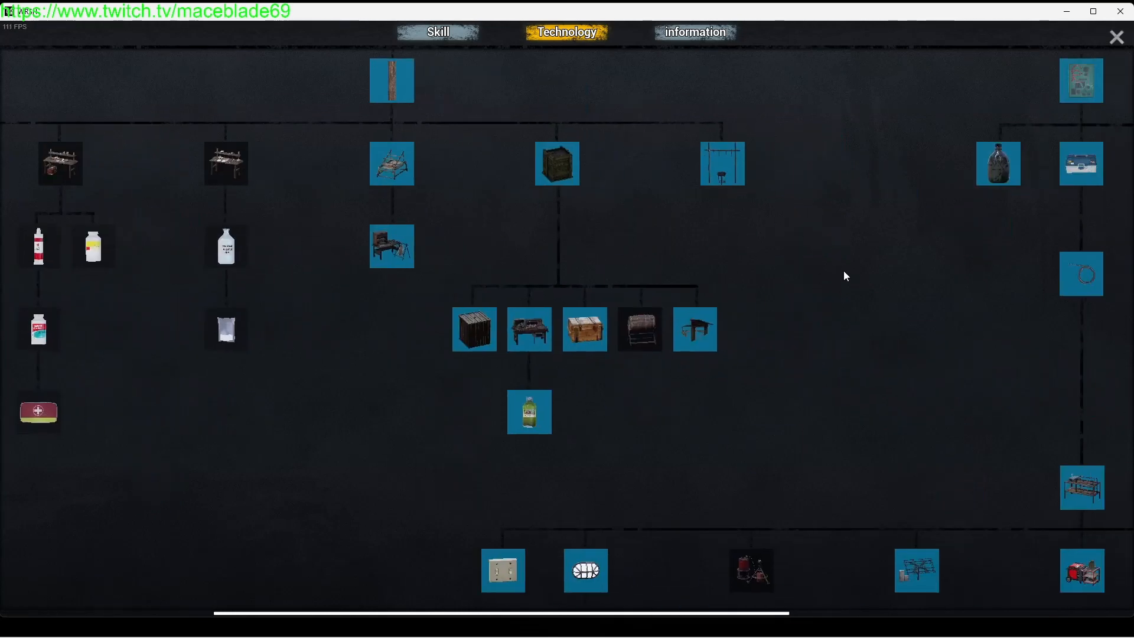
scroll(down, 3)
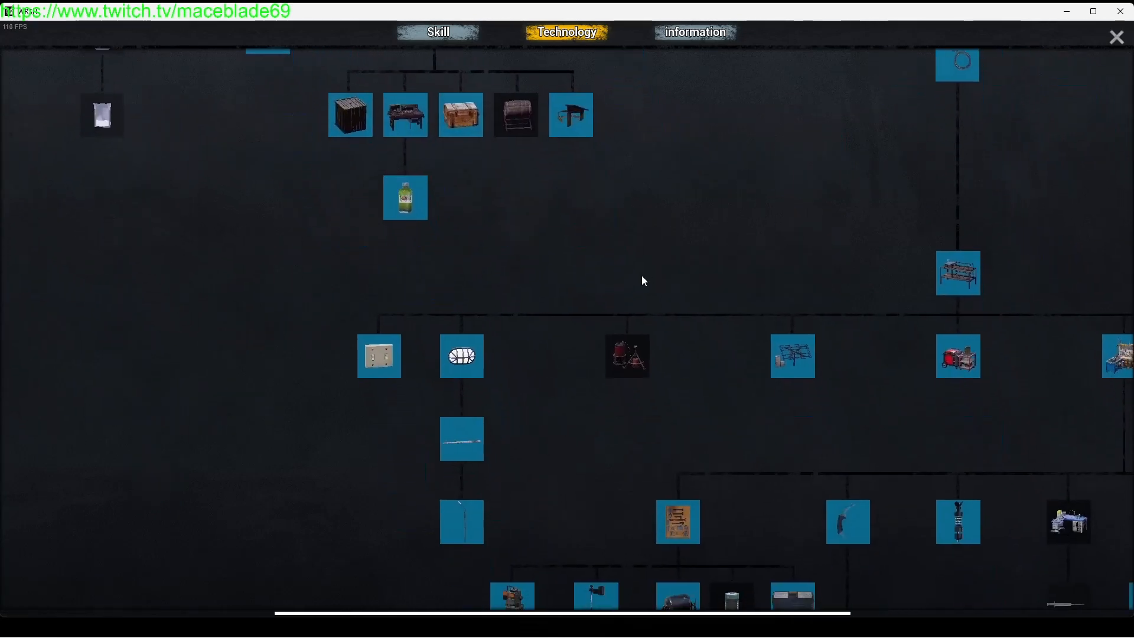
mouse_move(626, 355)
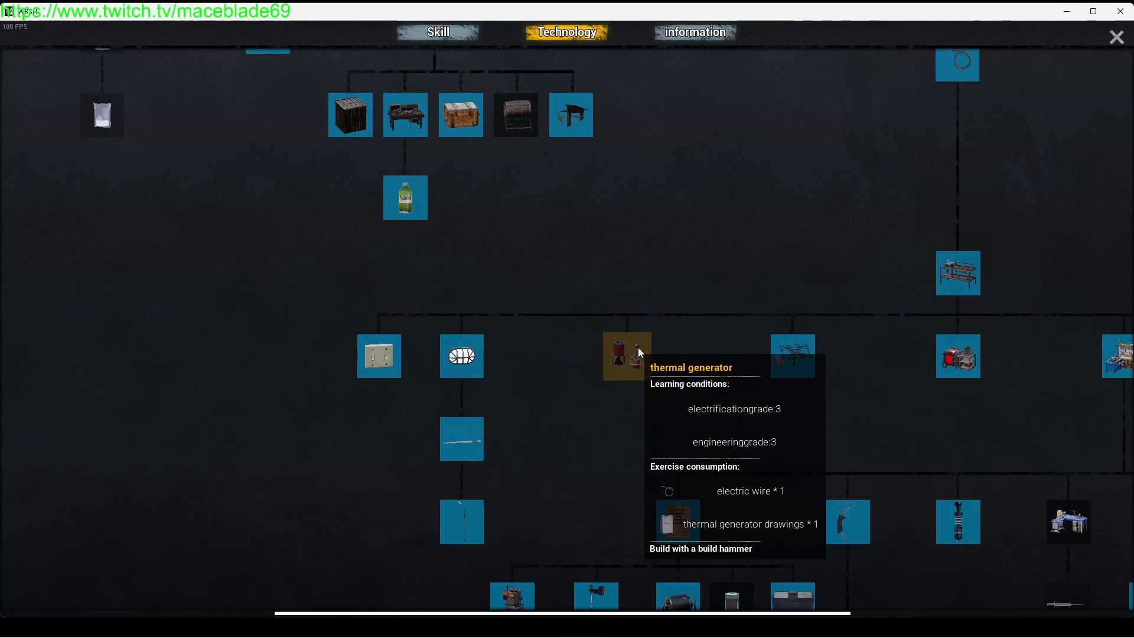
mouse_move(791, 355)
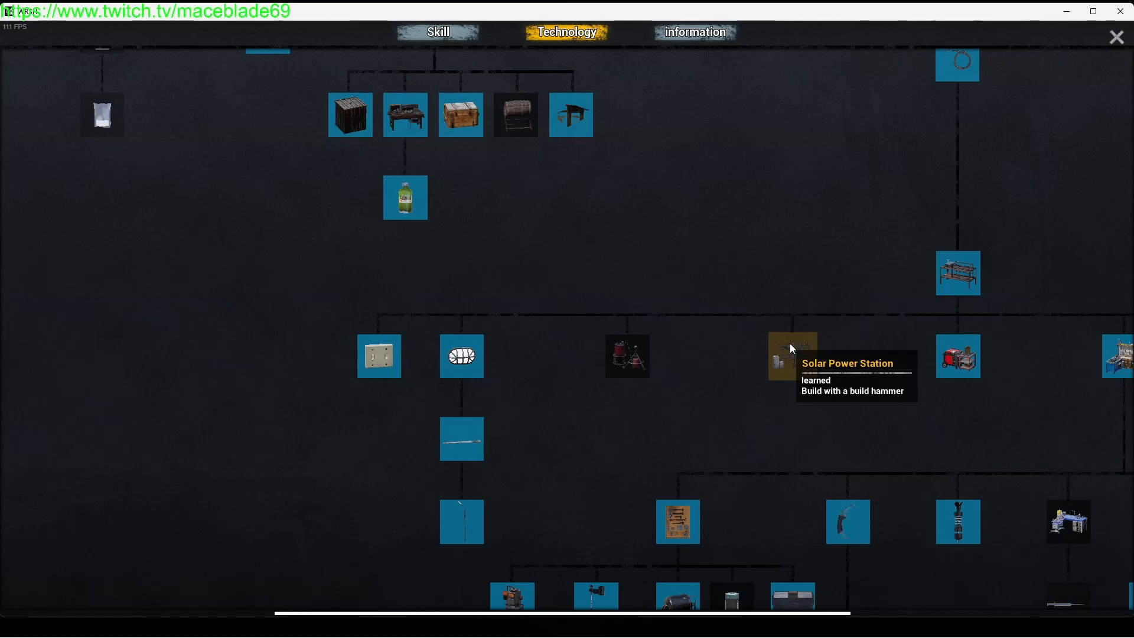
mouse_move(958, 355)
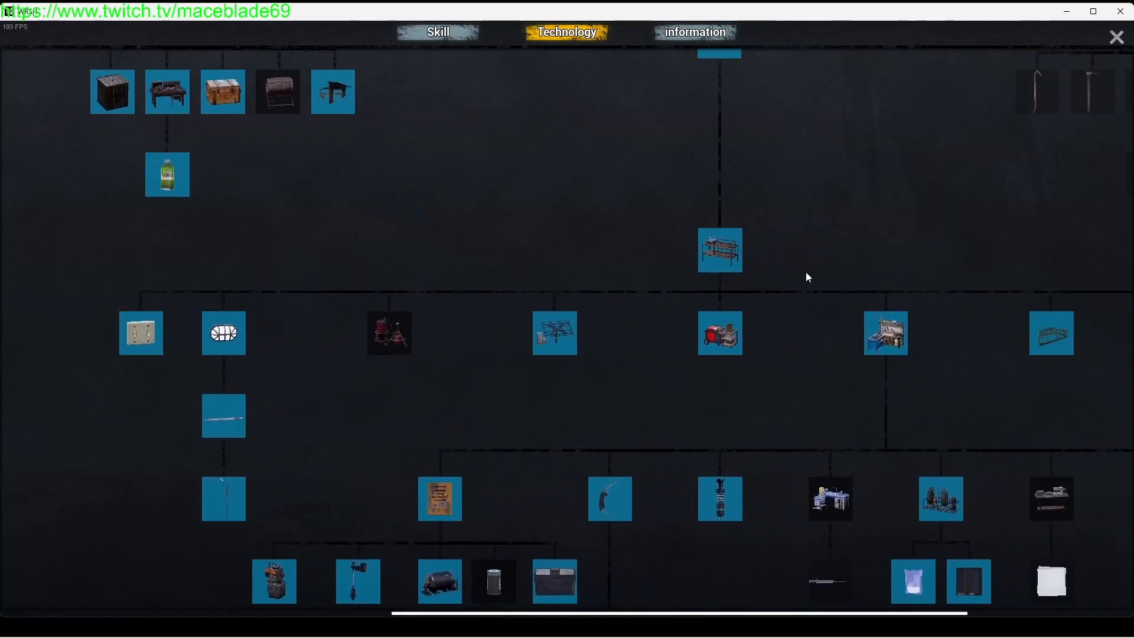
mouse_move(719, 333)
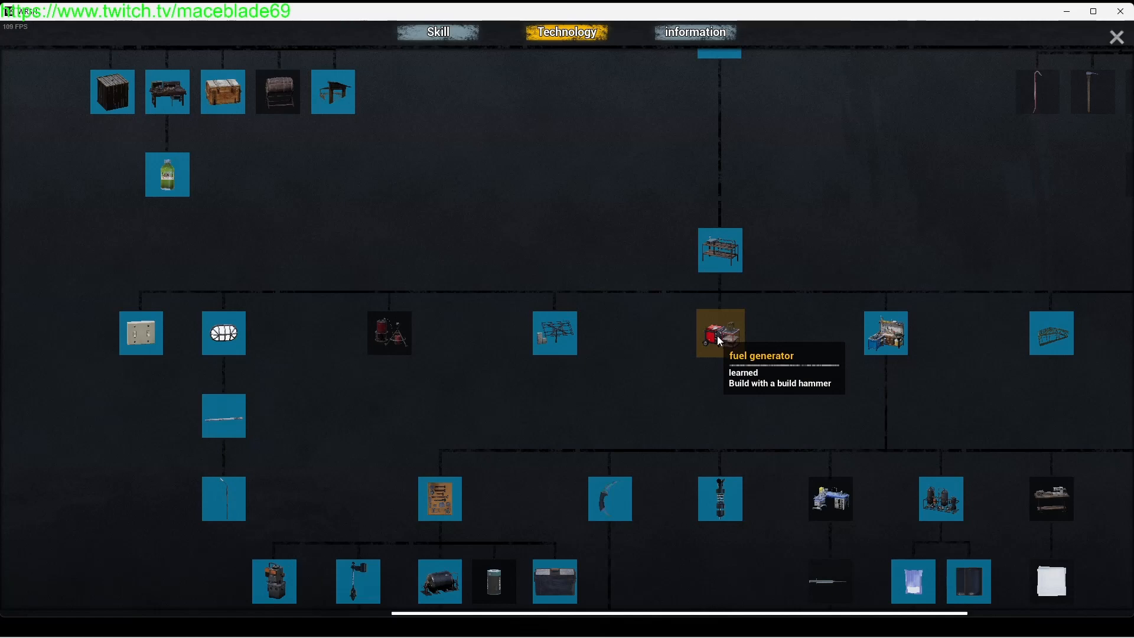
mouse_move(612, 343)
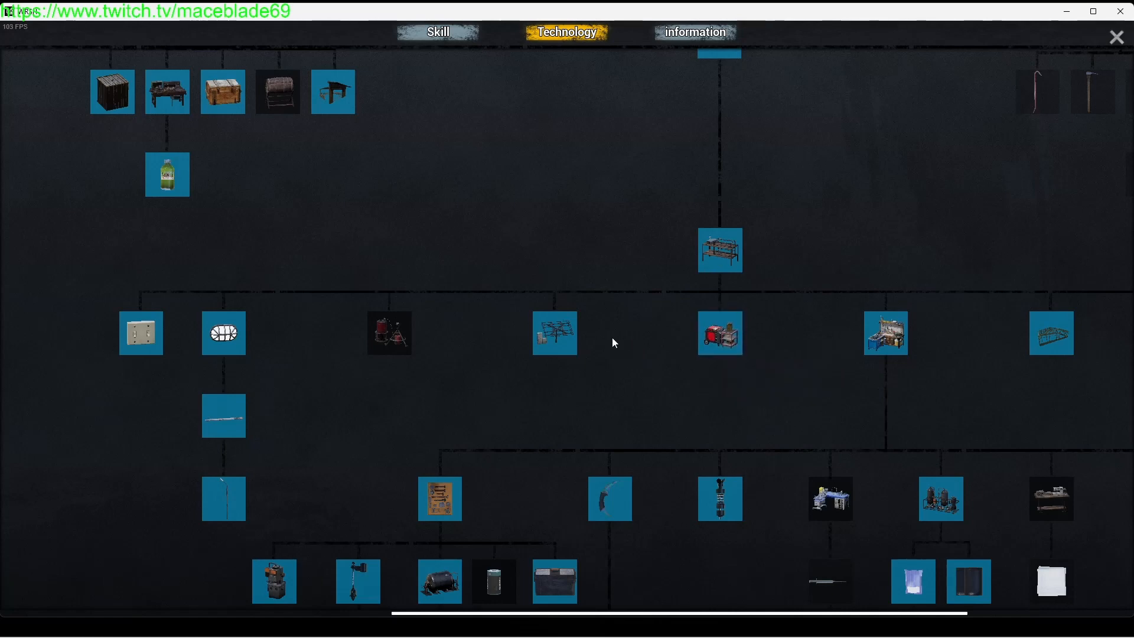
mouse_move(510, 325)
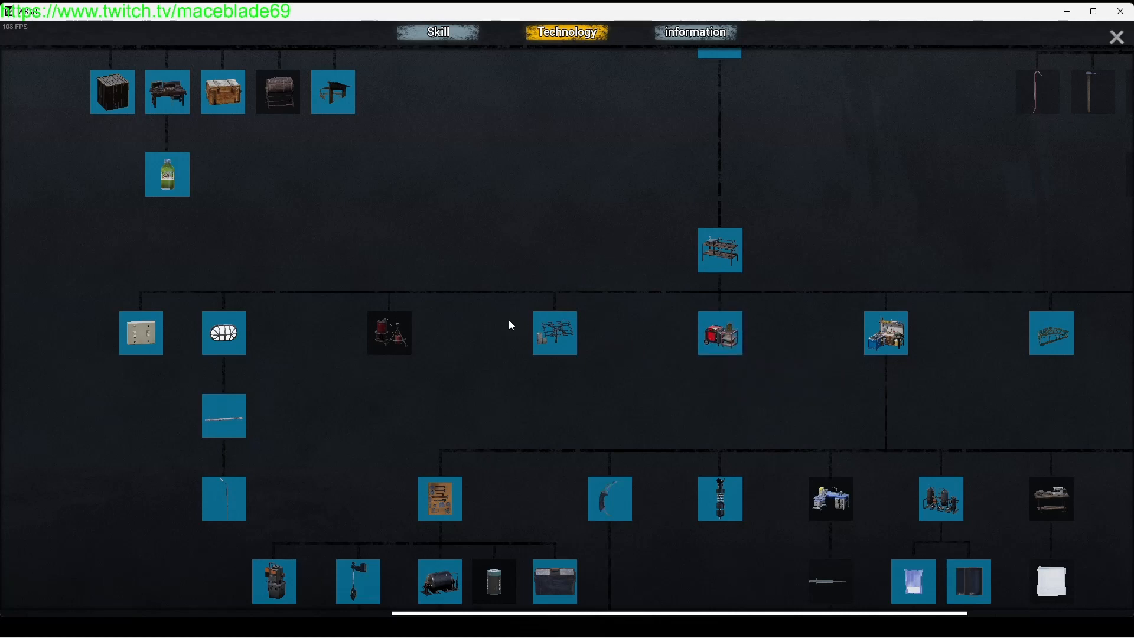
mouse_move(719, 333)
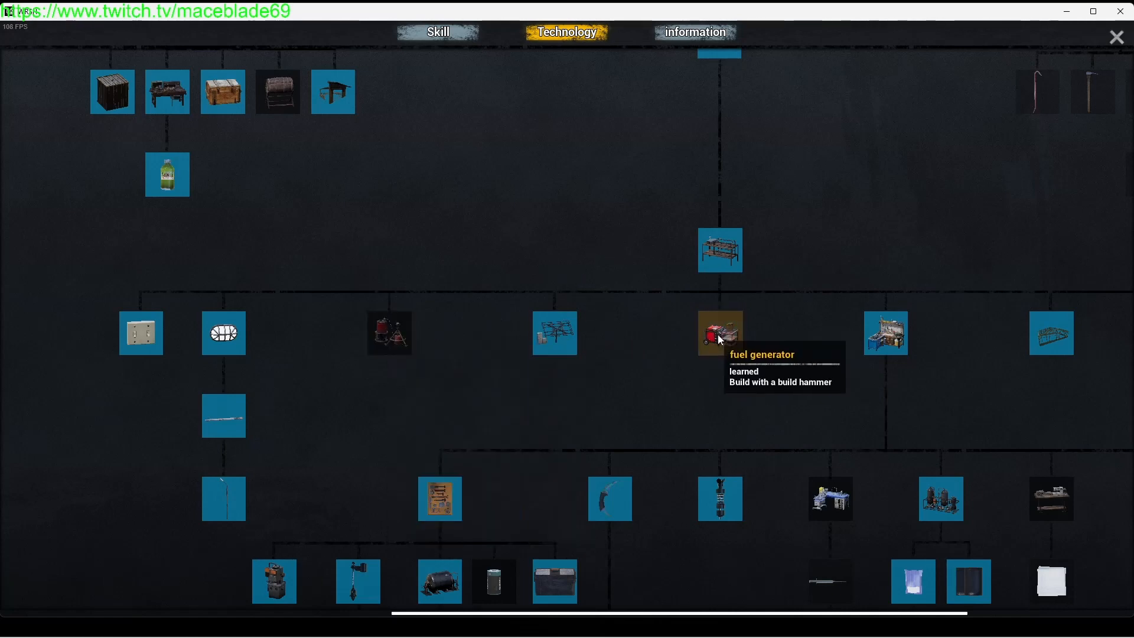
mouse_move(555, 333)
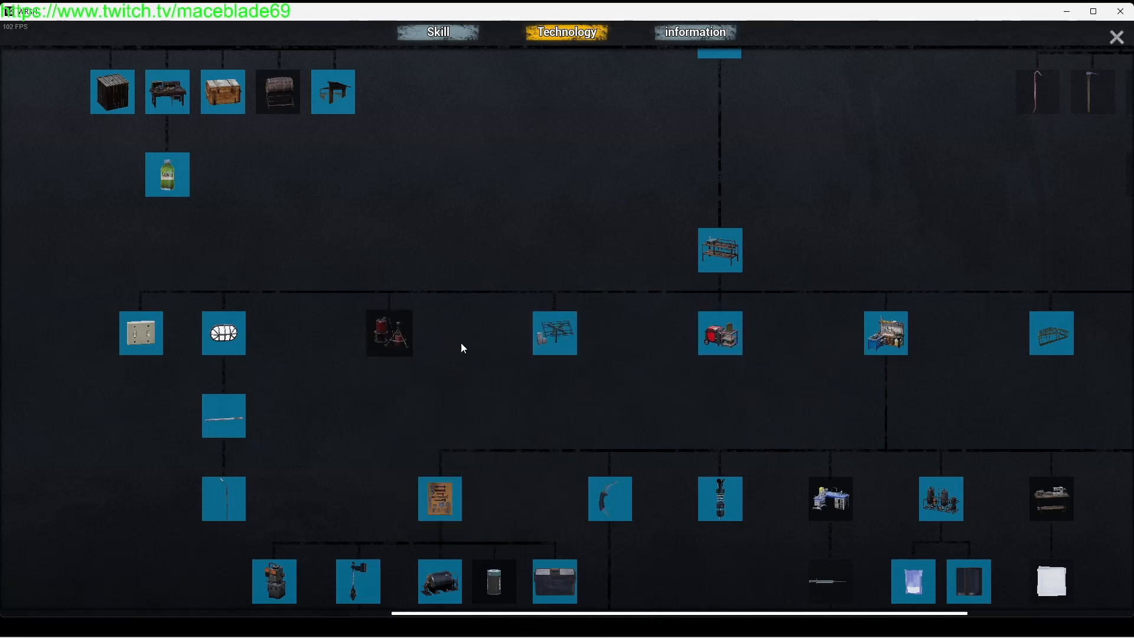
mouse_move(719, 251)
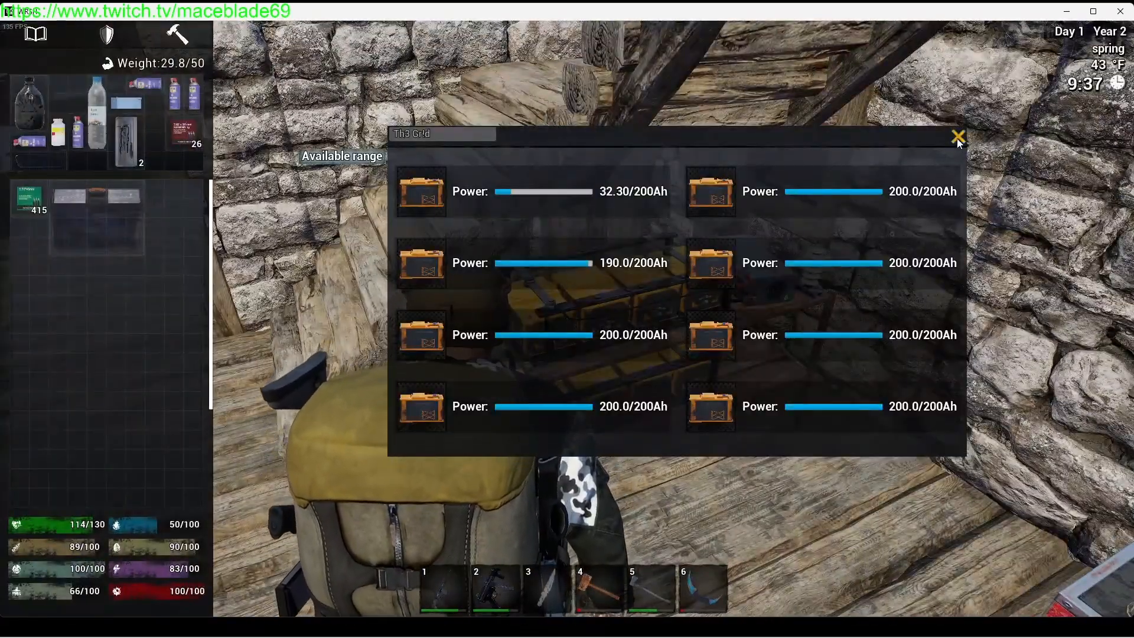
Dismiss the battery grid status panel after checking seven full batteries and one at 32.30/200Ah.
click(958, 137)
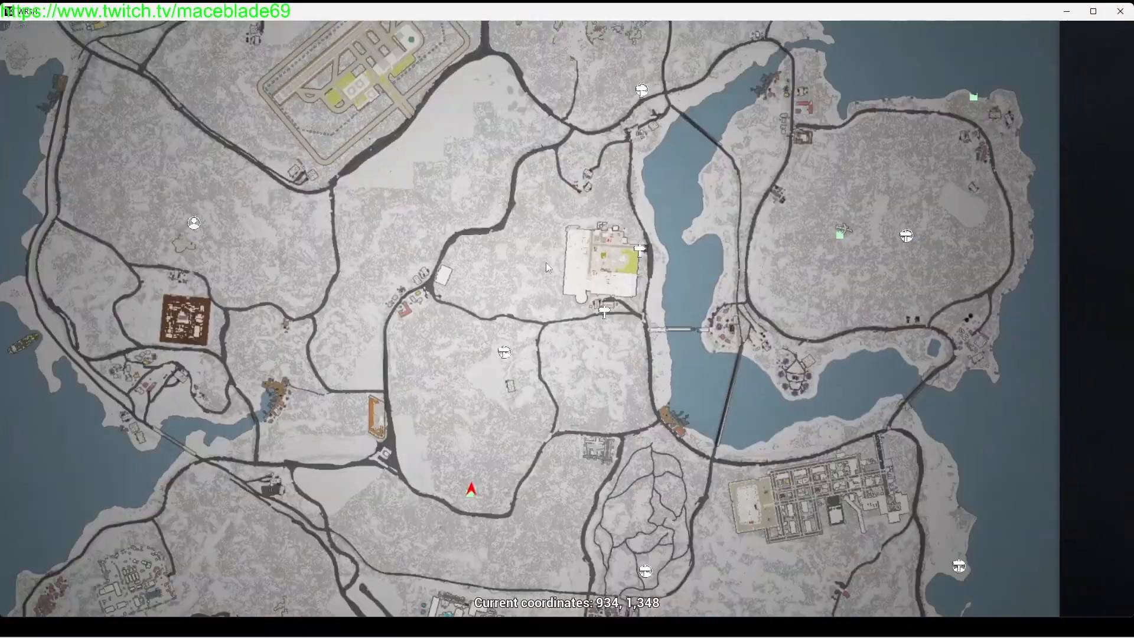
mouse_move(289, 163)
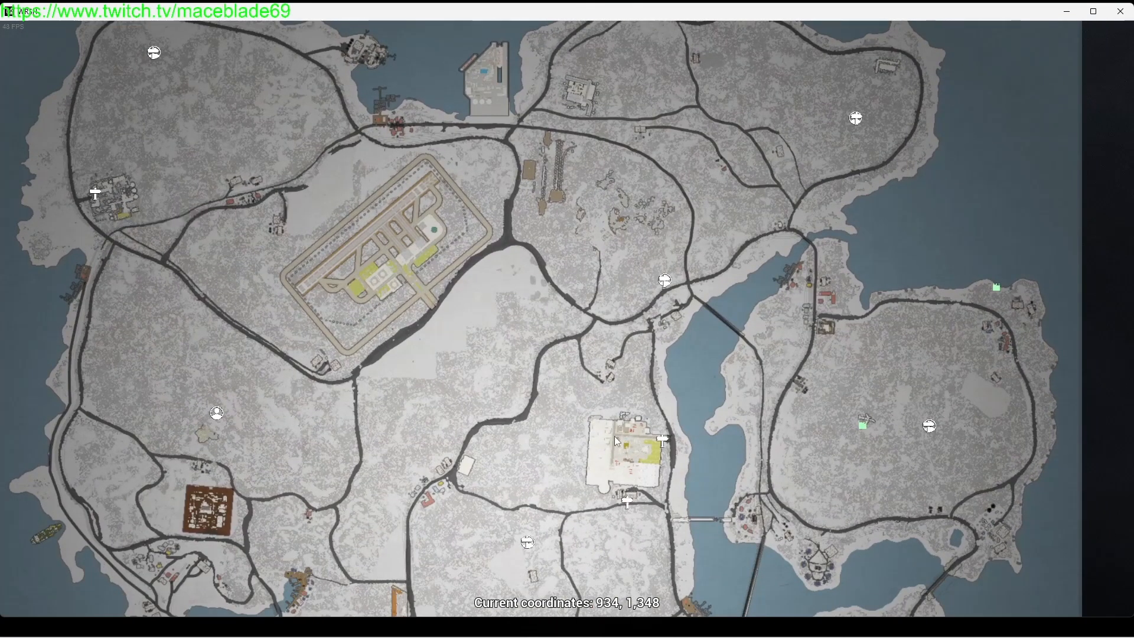
mouse_move(579, 457)
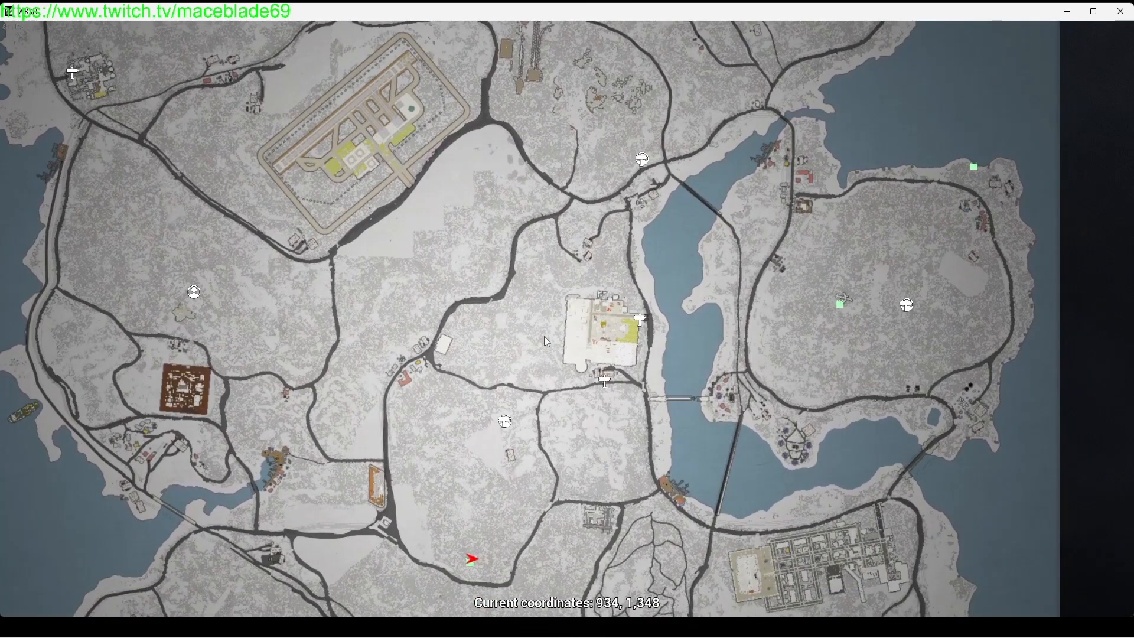
mouse_move(85, 88)
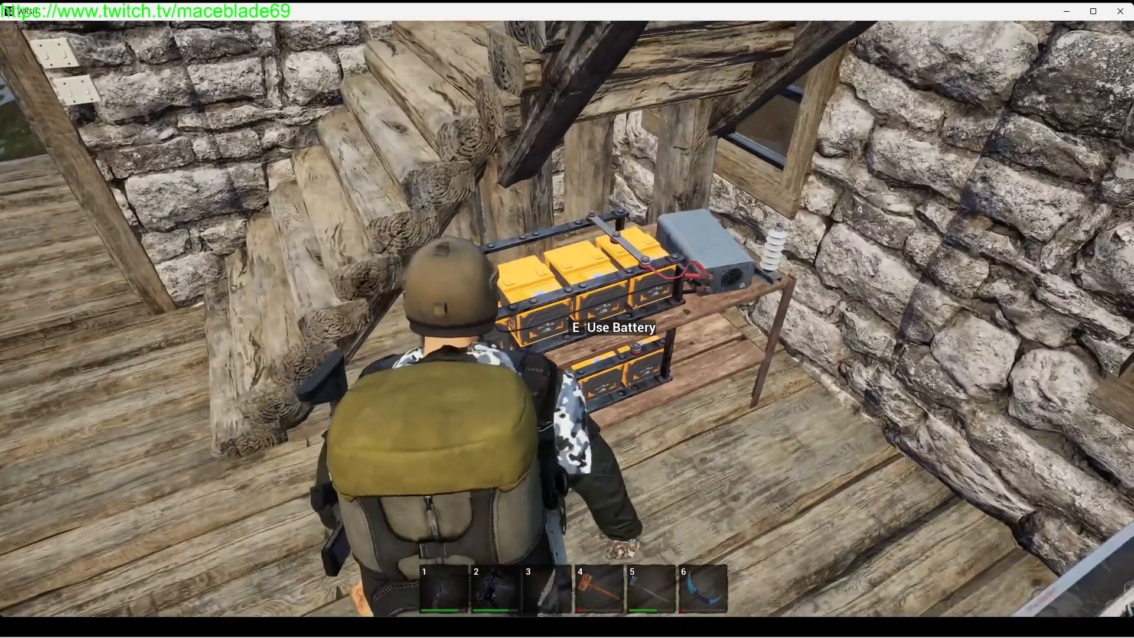
key(e)
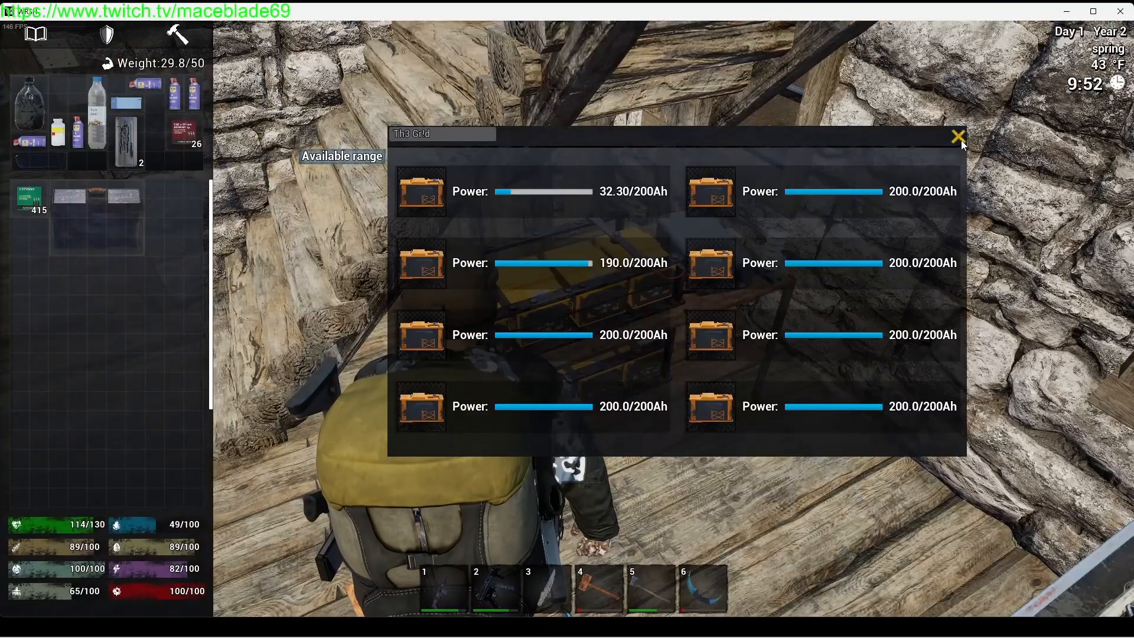
click(957, 137)
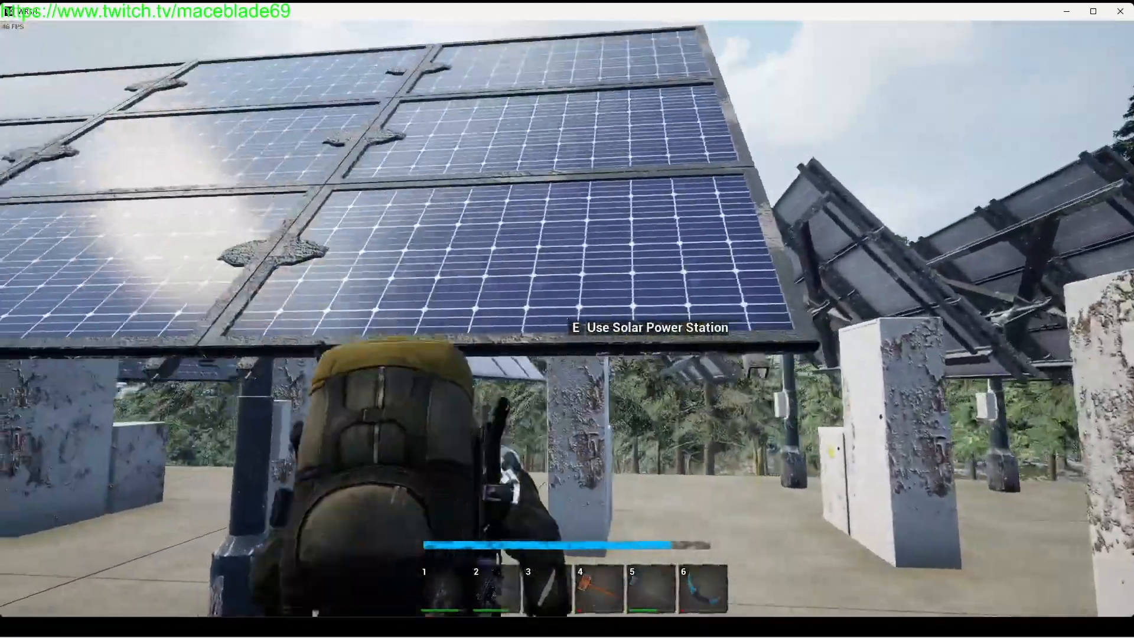
key(e)
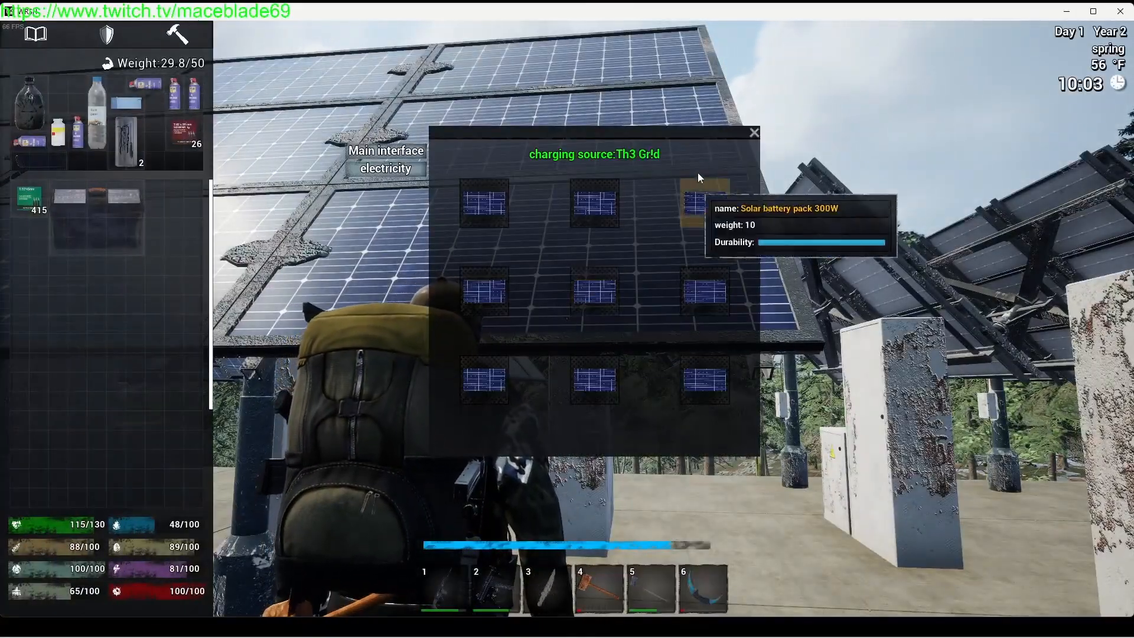
click(753, 132)
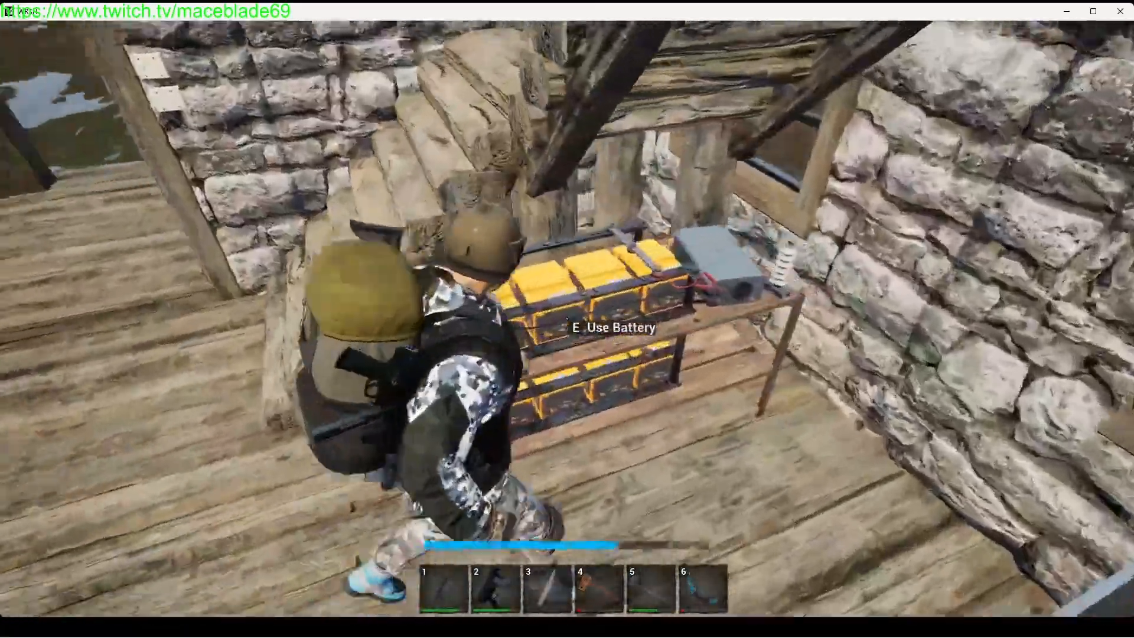
Check the battery grid's charge, weakest battery now at 64.60/200Ah, then dismiss the panel.
key(e)
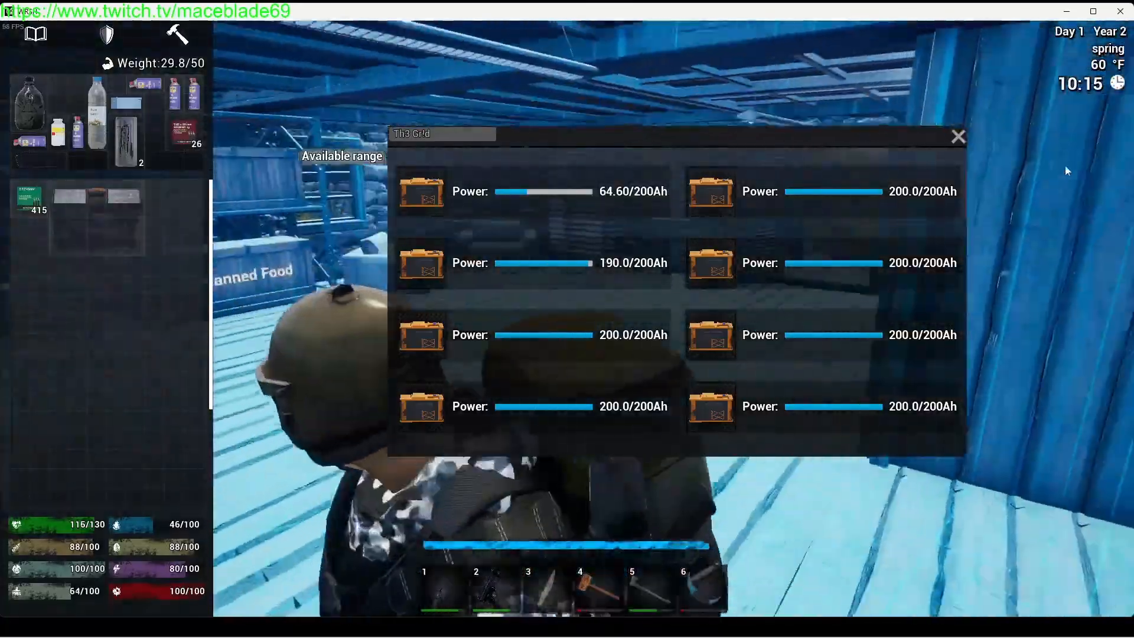
click(958, 136)
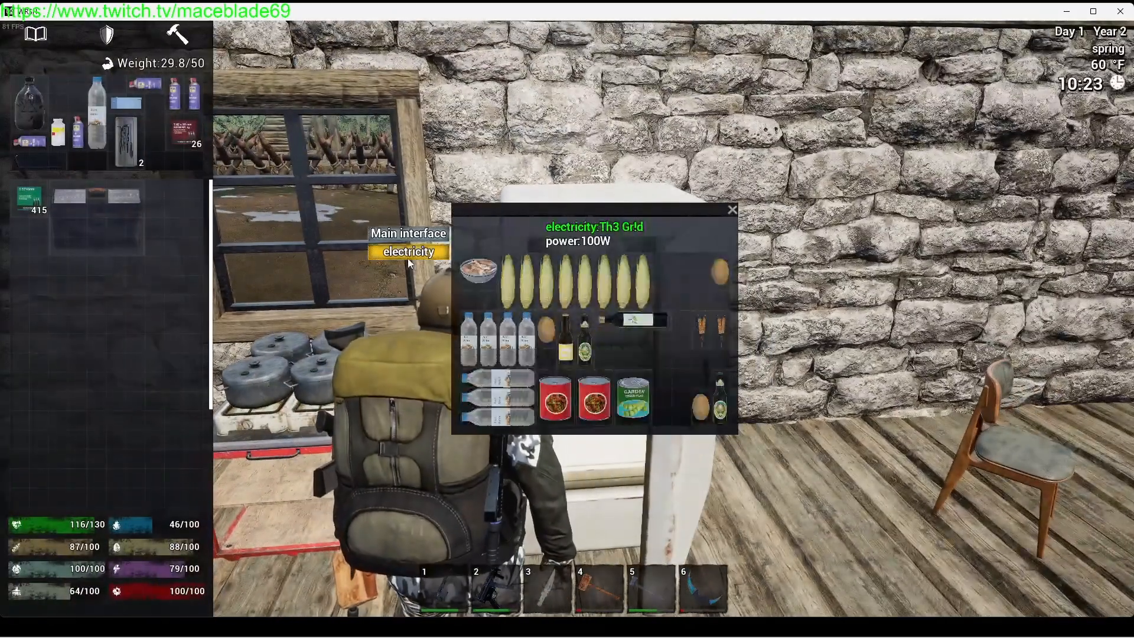
Show the fridge's electricity connection drawing 100W from the Th3 Gr!d battery grid.
click(407, 252)
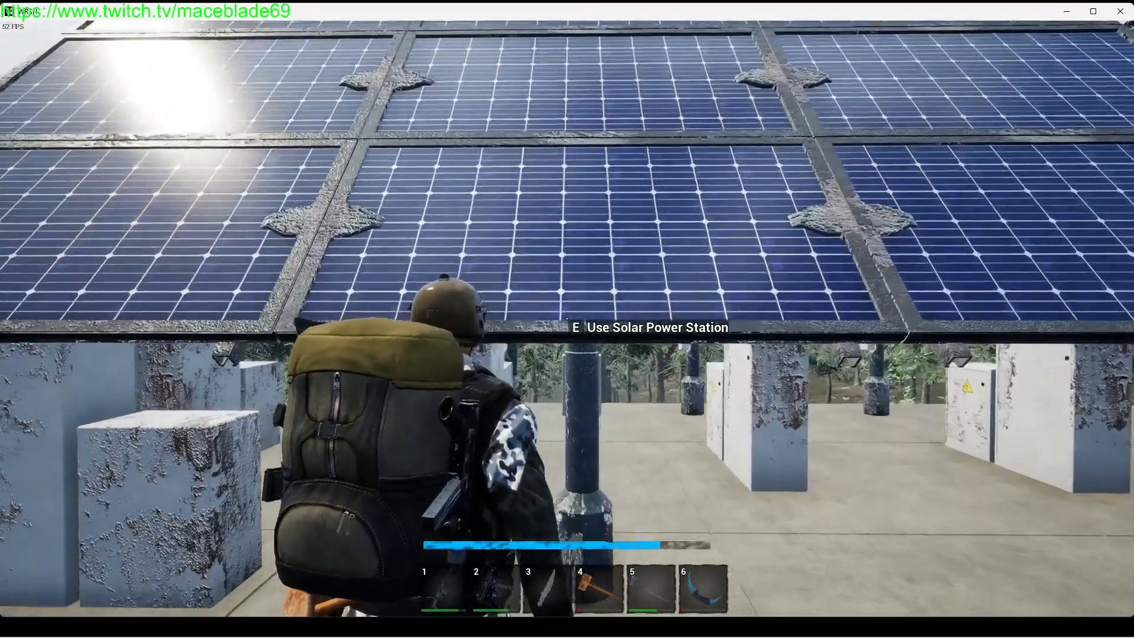
key(e)
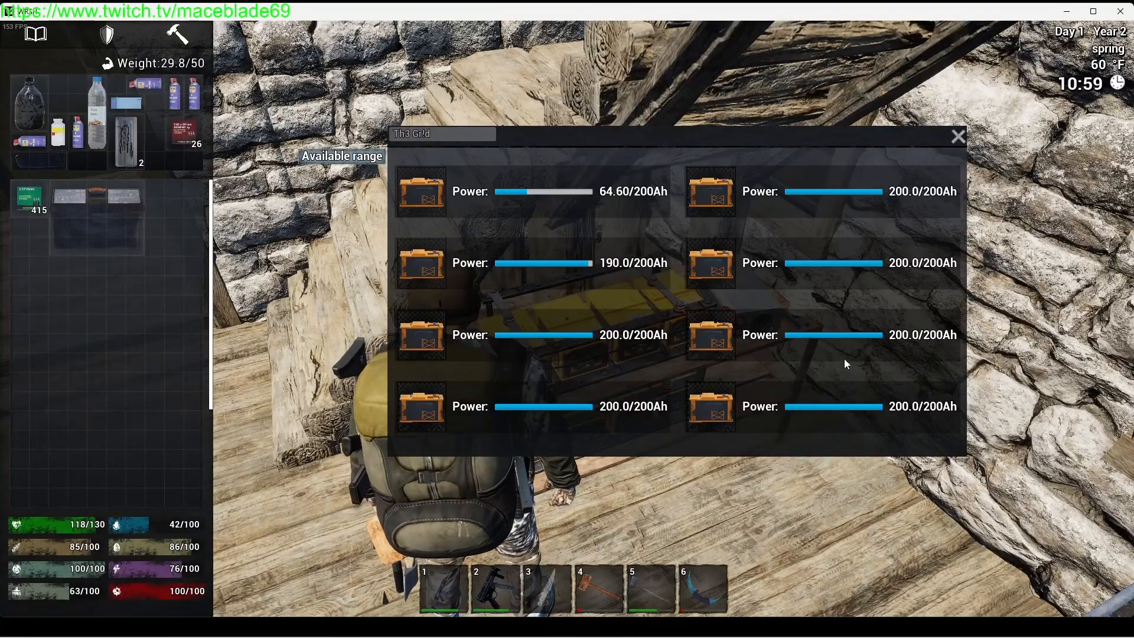
mouse_move(624, 201)
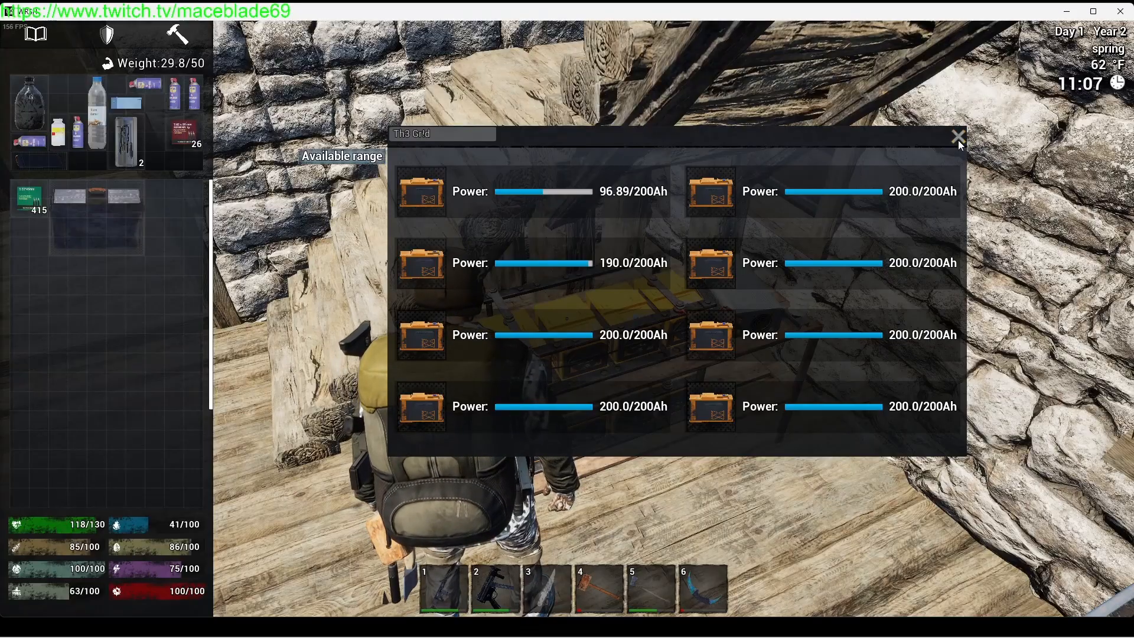
Dismiss the grid's battery window after the weakest battery reached 96.89/200Ah.
click(958, 137)
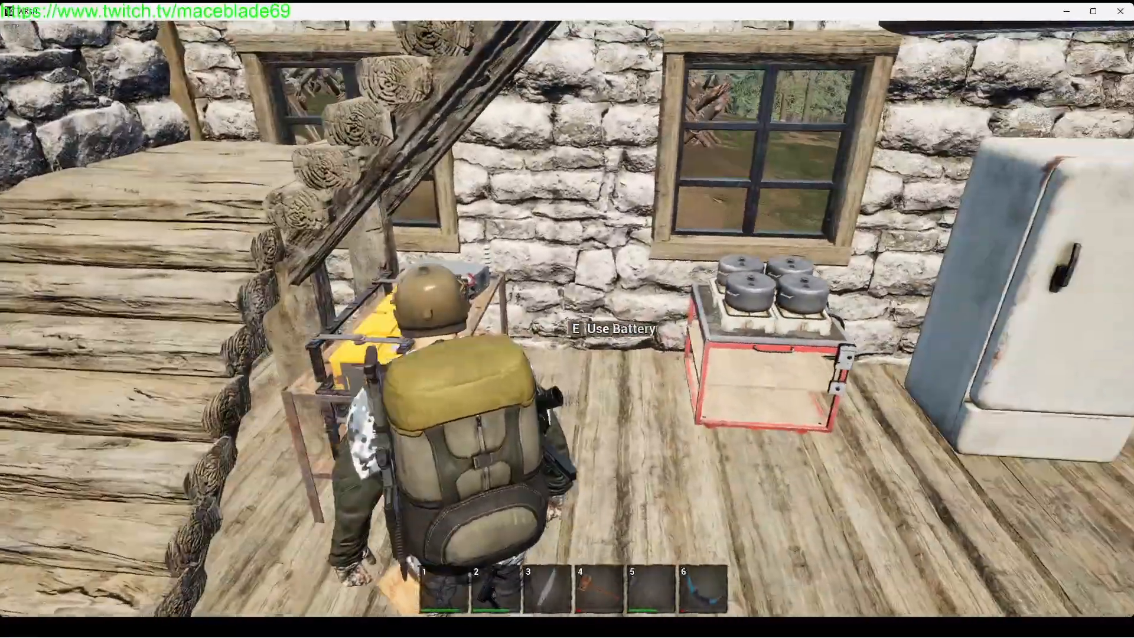
mouse_move(567, 318)
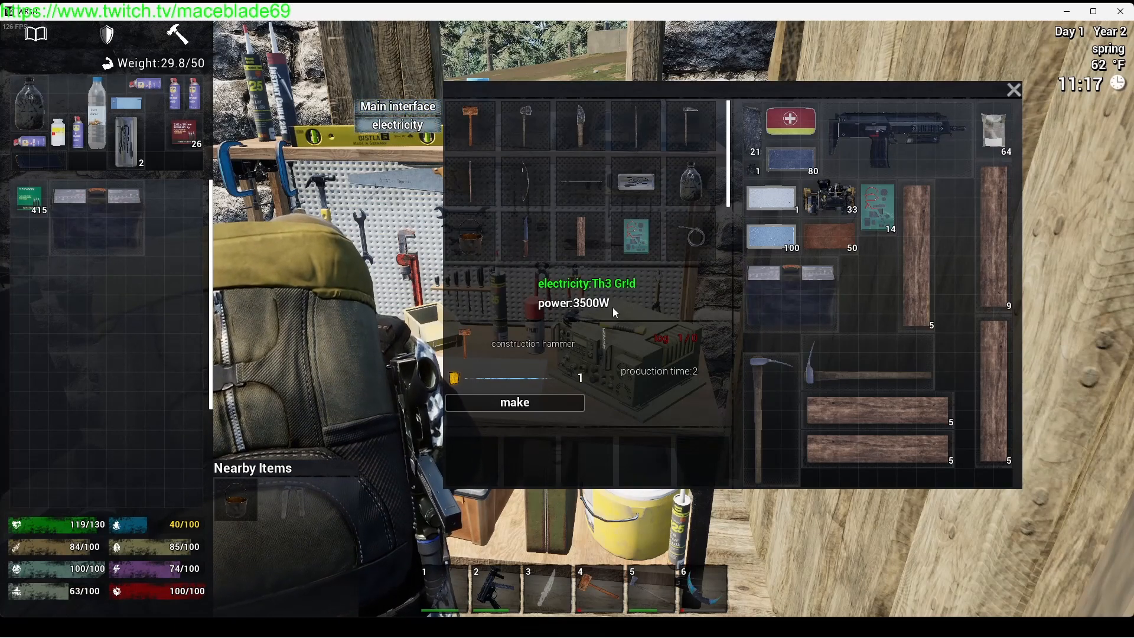
View recipes on the machining table, ending on the filter element, then leave the crafting window.
click(1013, 89)
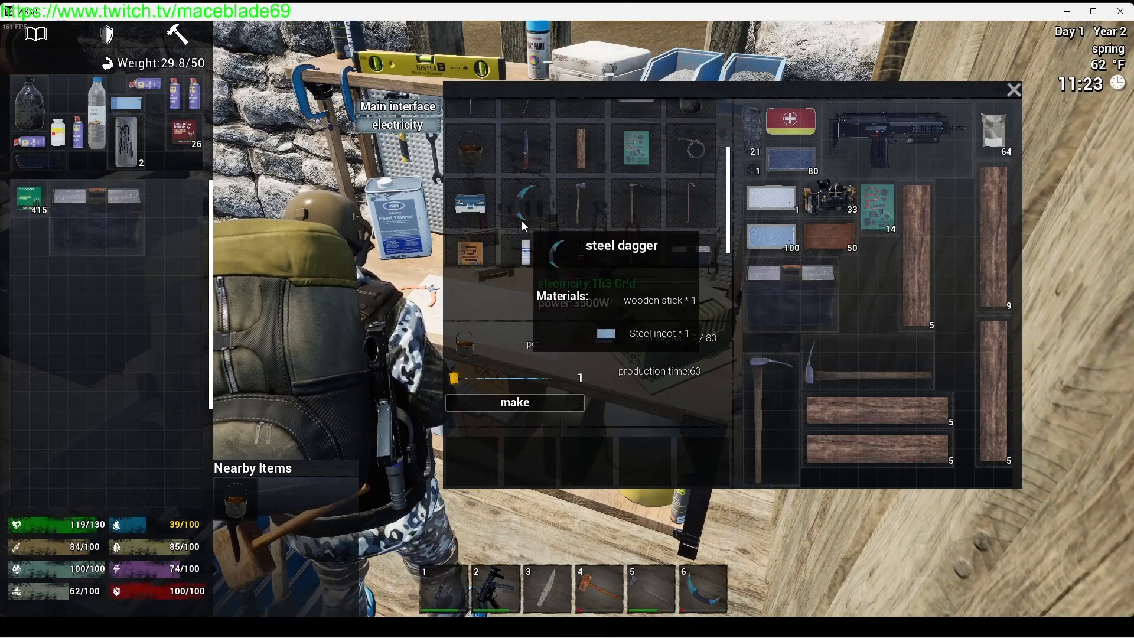
mouse_move(691, 238)
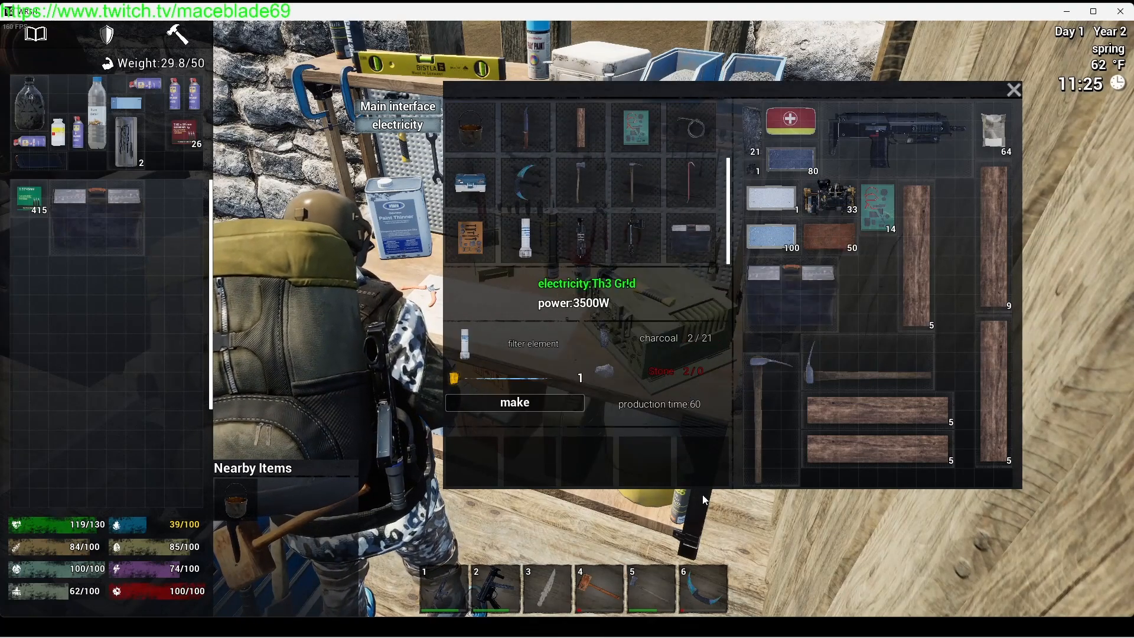
mouse_move(553, 249)
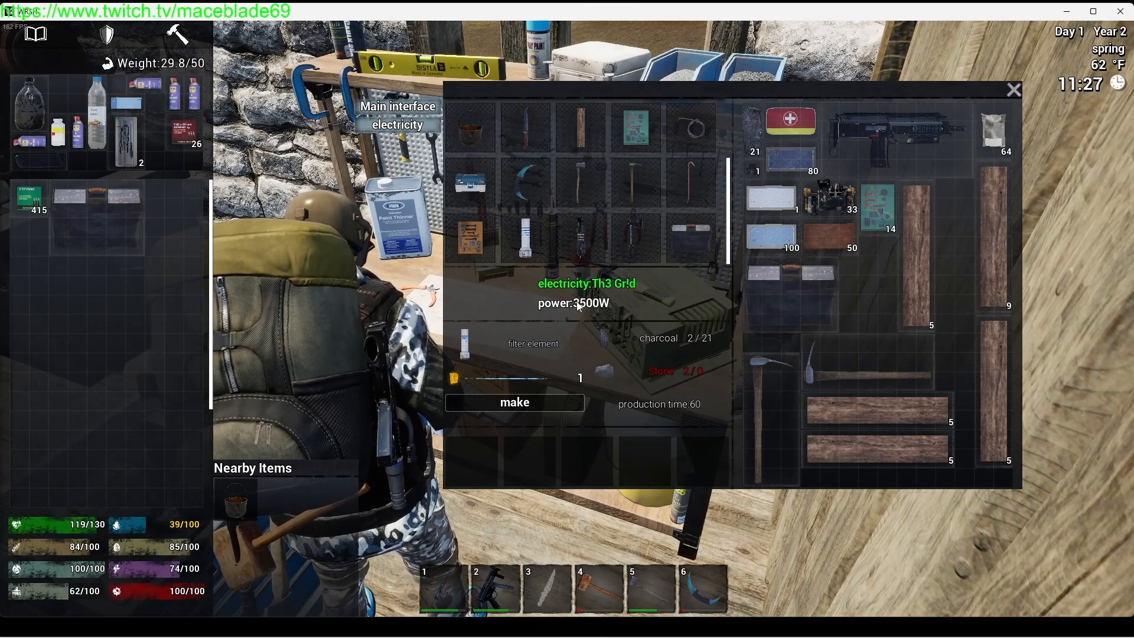
click(1013, 90)
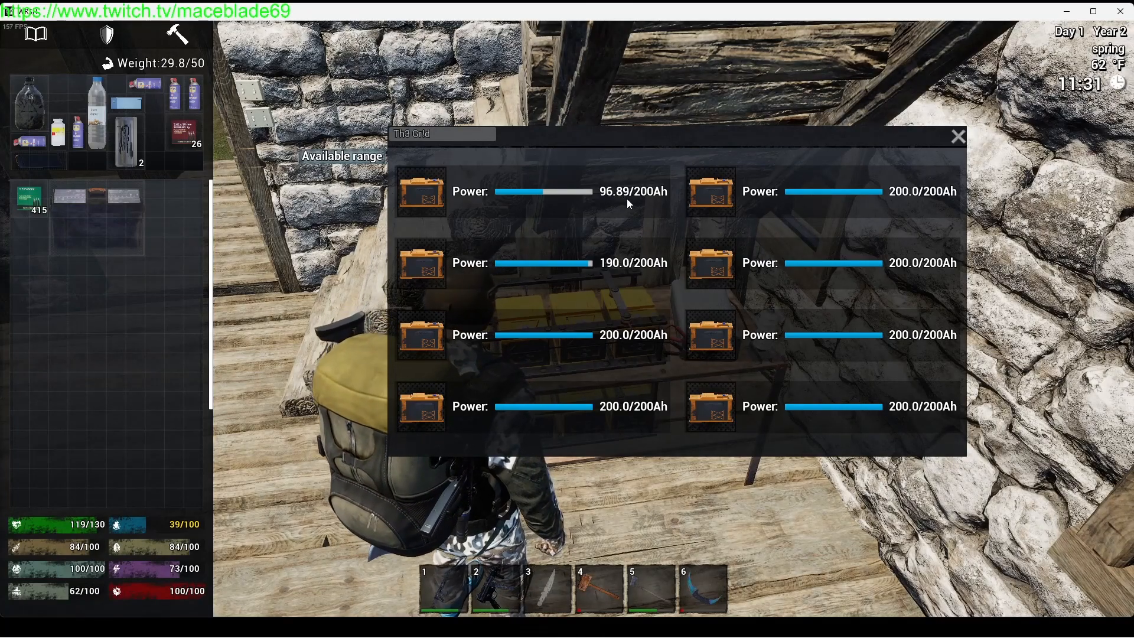
Check the grid's charge bars, one battery at 96.89/200Ah and another at 190.0/200Ah, then dismiss the window.
click(957, 135)
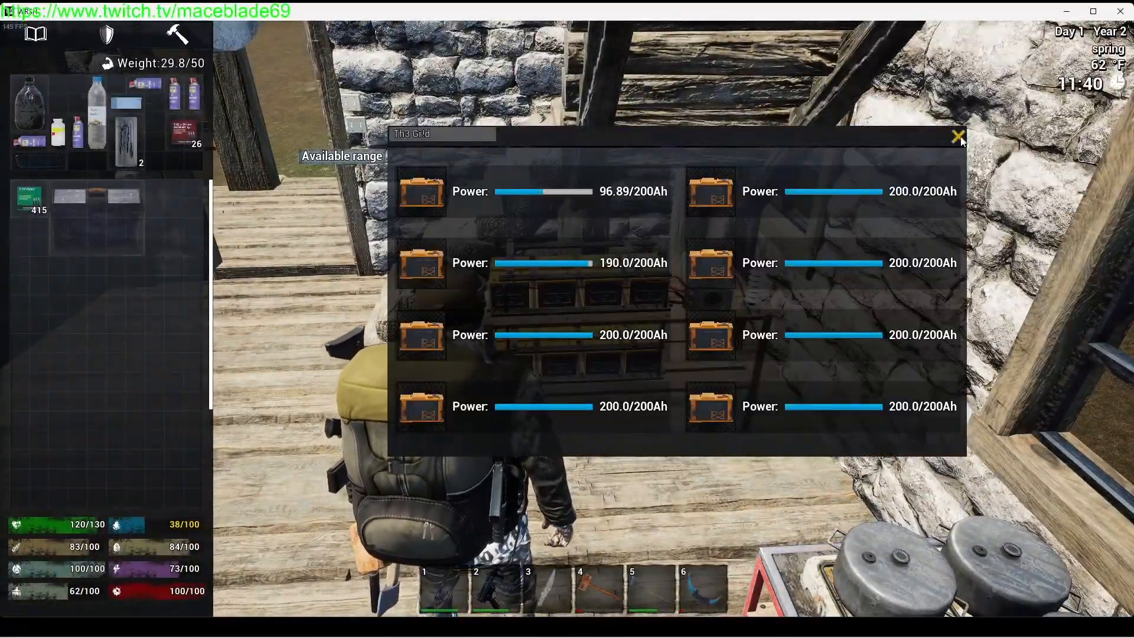
click(957, 137)
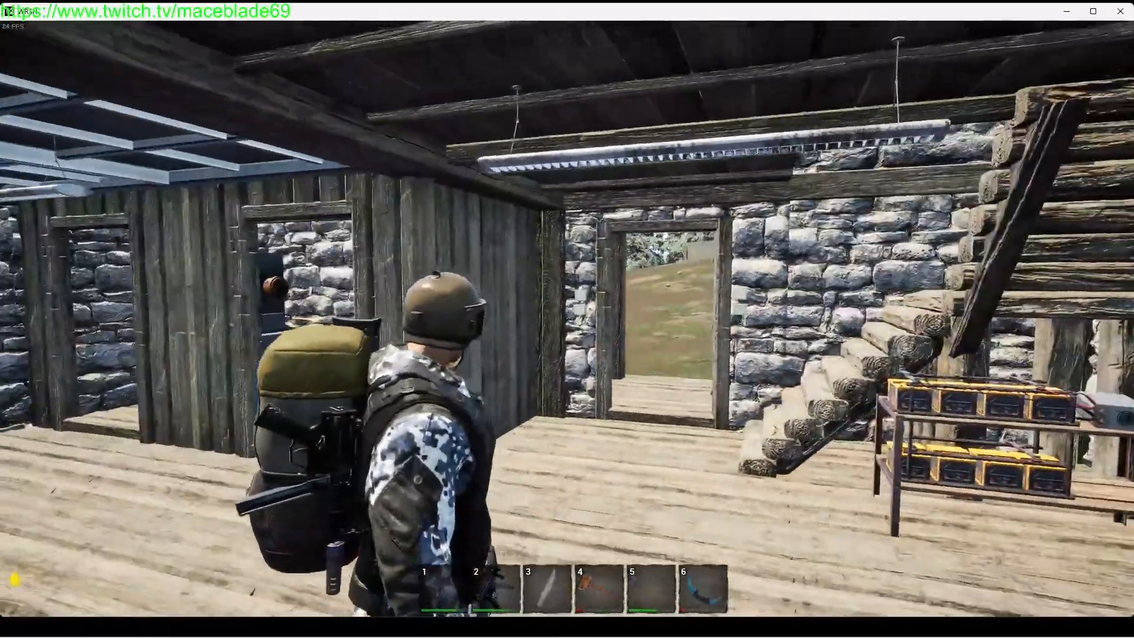
Show the building menu's outdoor items category at the workshop.
key(tab)
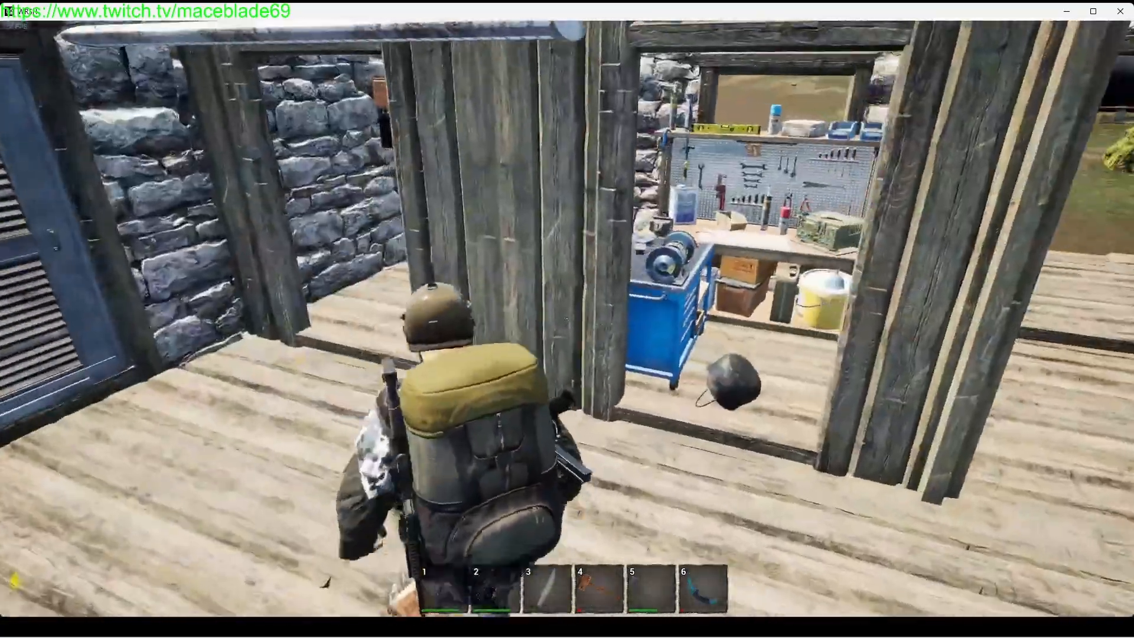
mouse_move(567, 319)
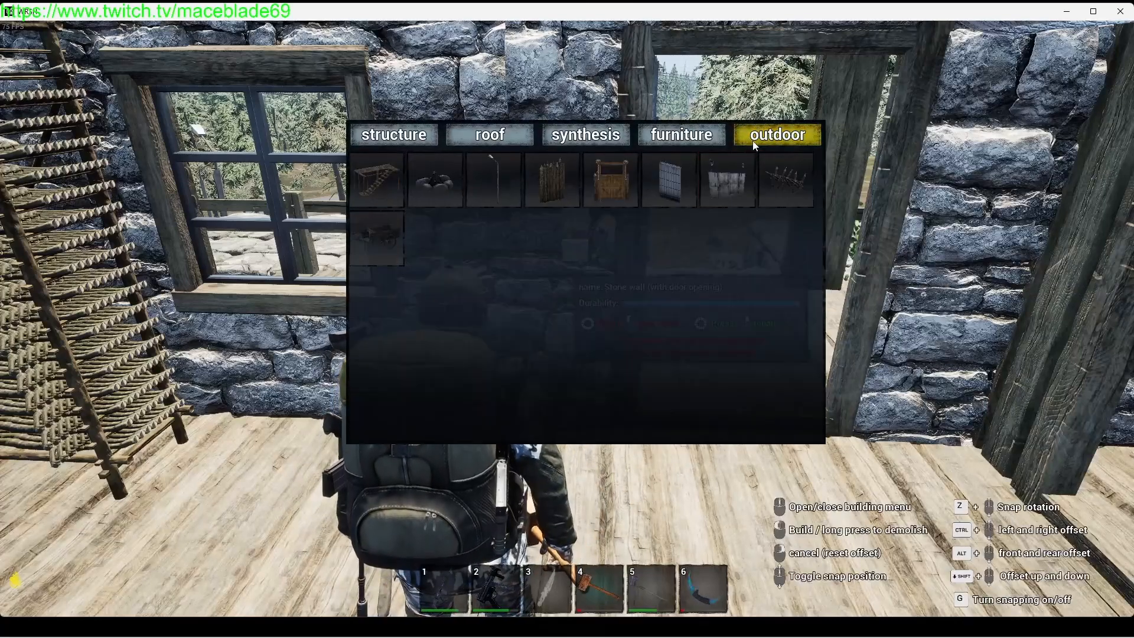
click(680, 135)
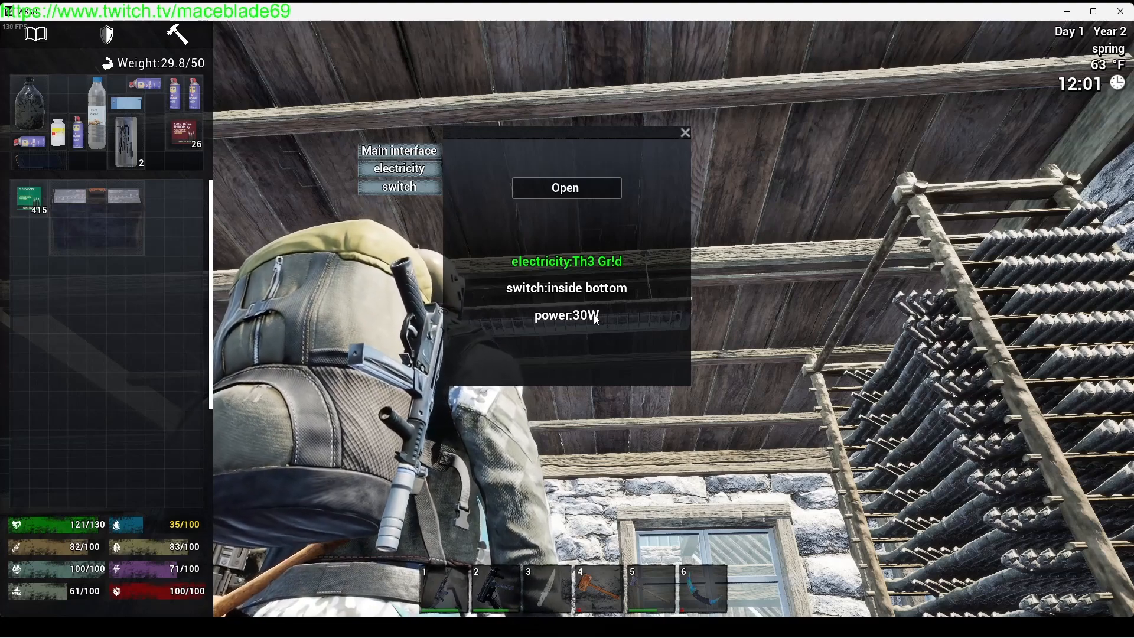
Show the ceiling light's 30W grid draw and the switches it can use.
click(398, 167)
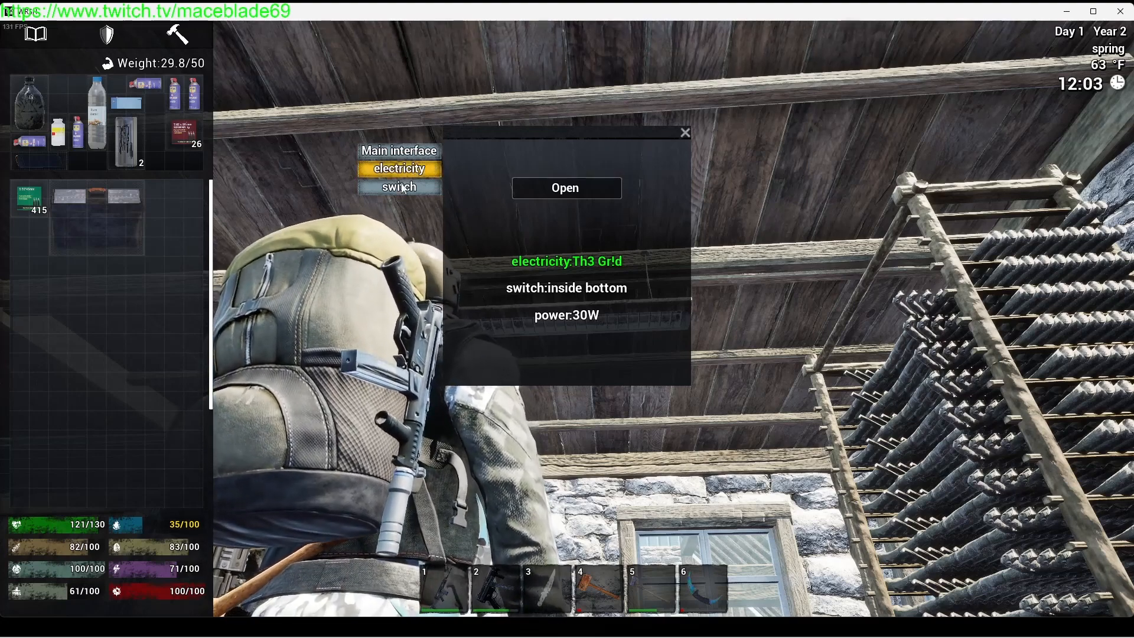
click(398, 168)
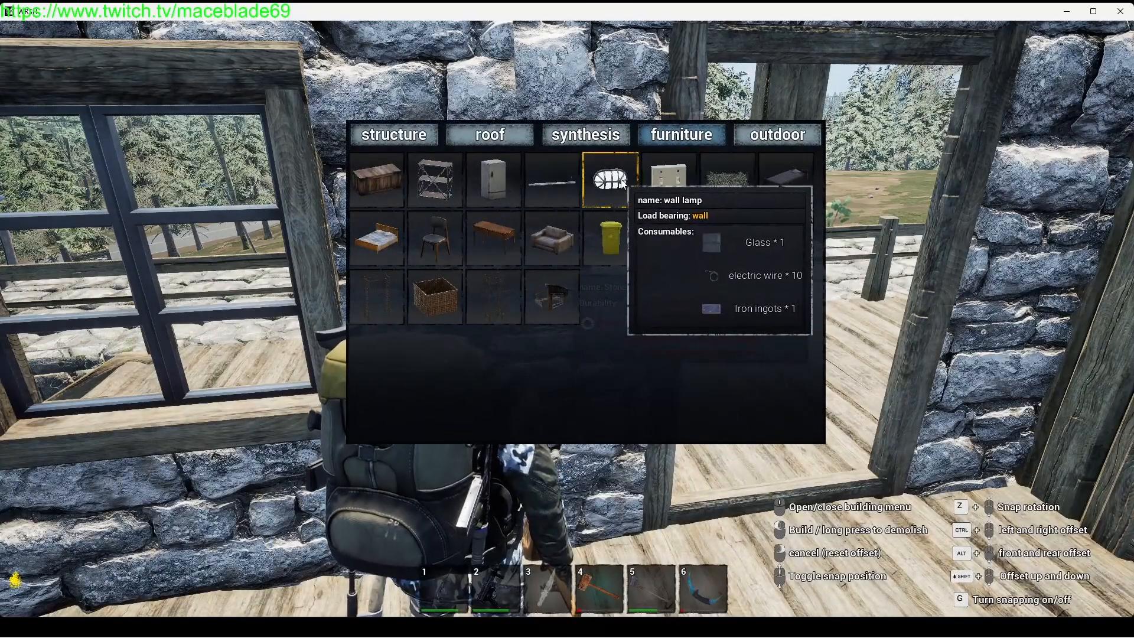
mouse_move(552, 179)
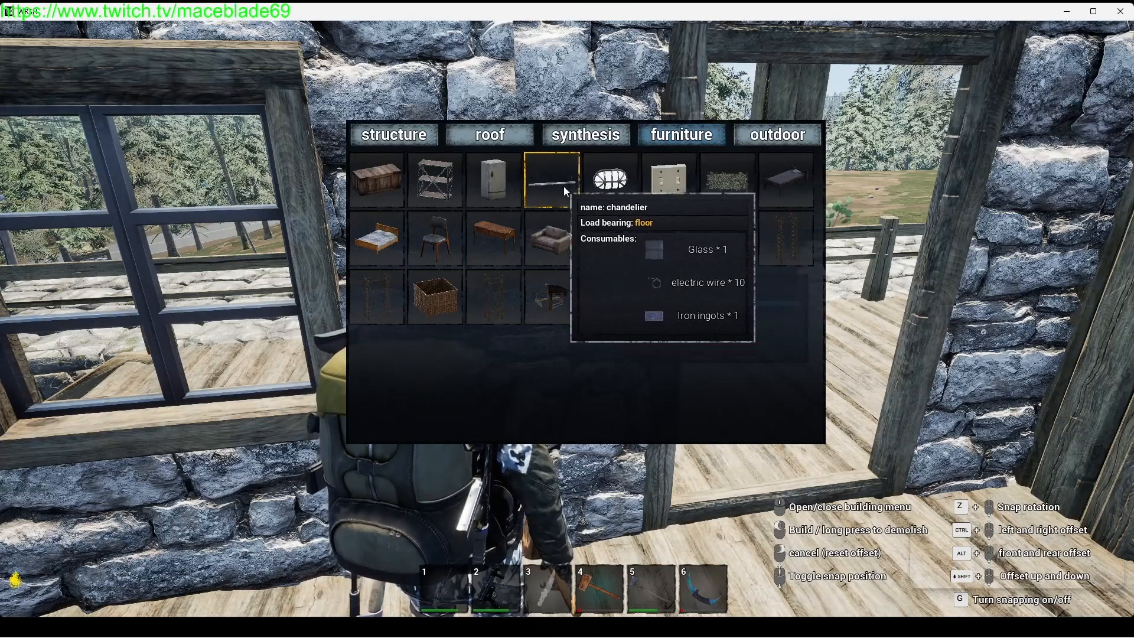
mouse_move(668, 179)
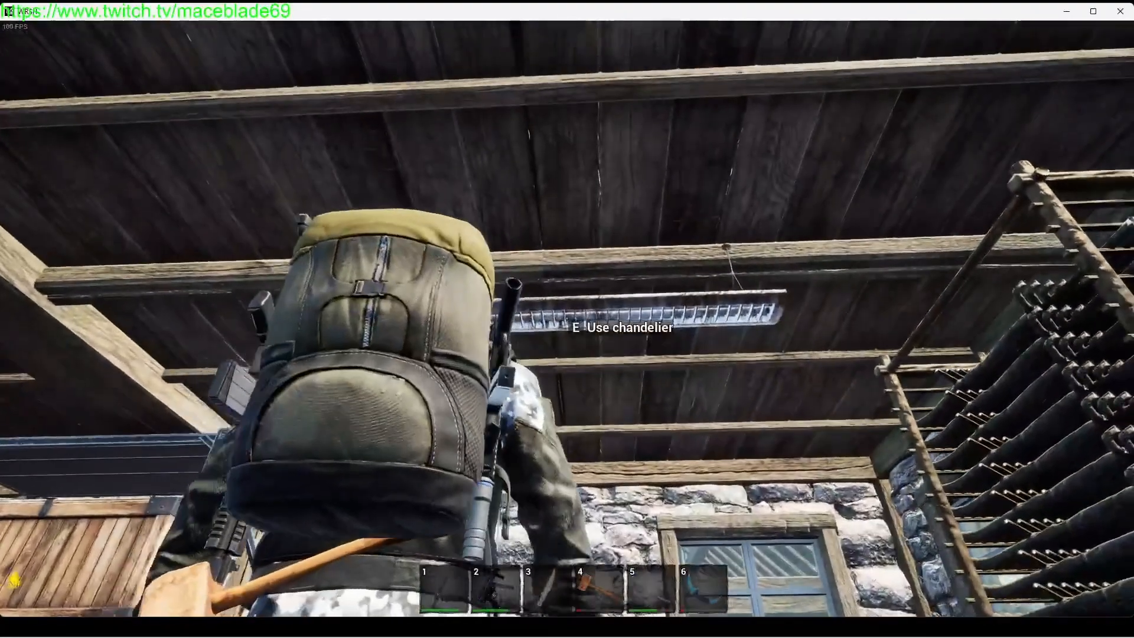
View the chandelier's switch connection list, linked to the inside bottom switch, then dismiss it.
key(e)
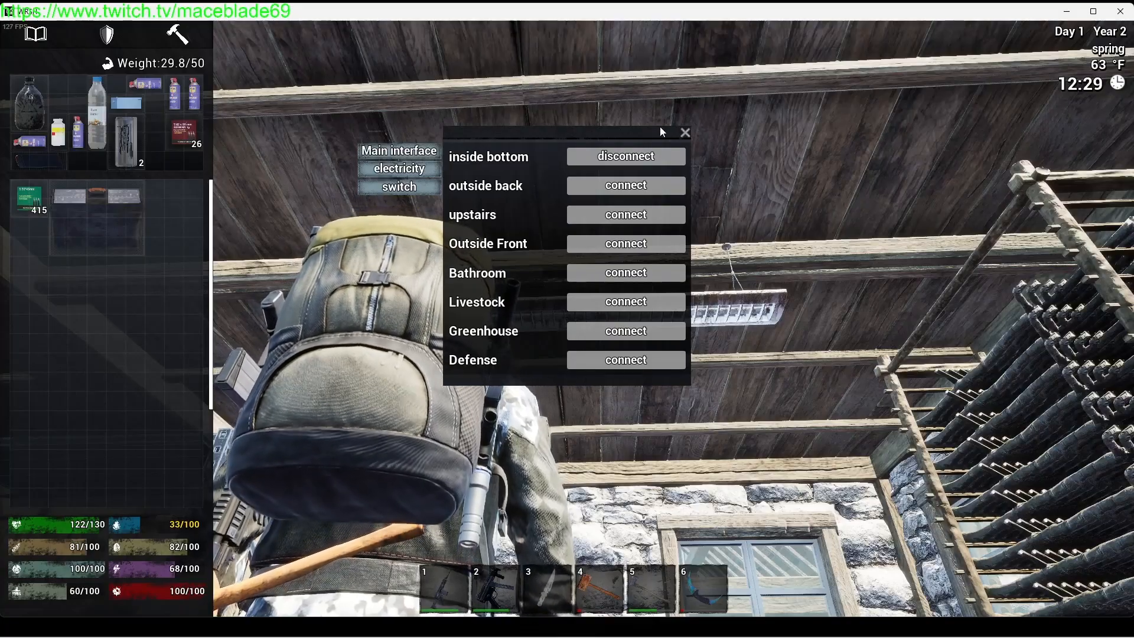
click(684, 134)
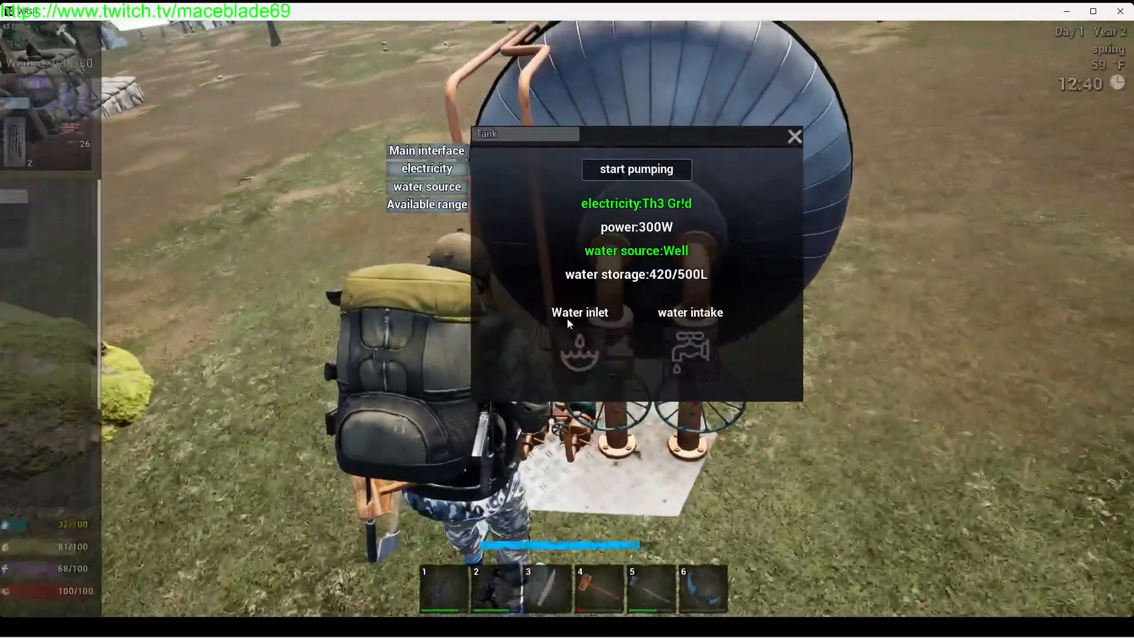
Check the tank's electricity connection and start pumping from the well, raising storage toward 450/500L.
click(426, 168)
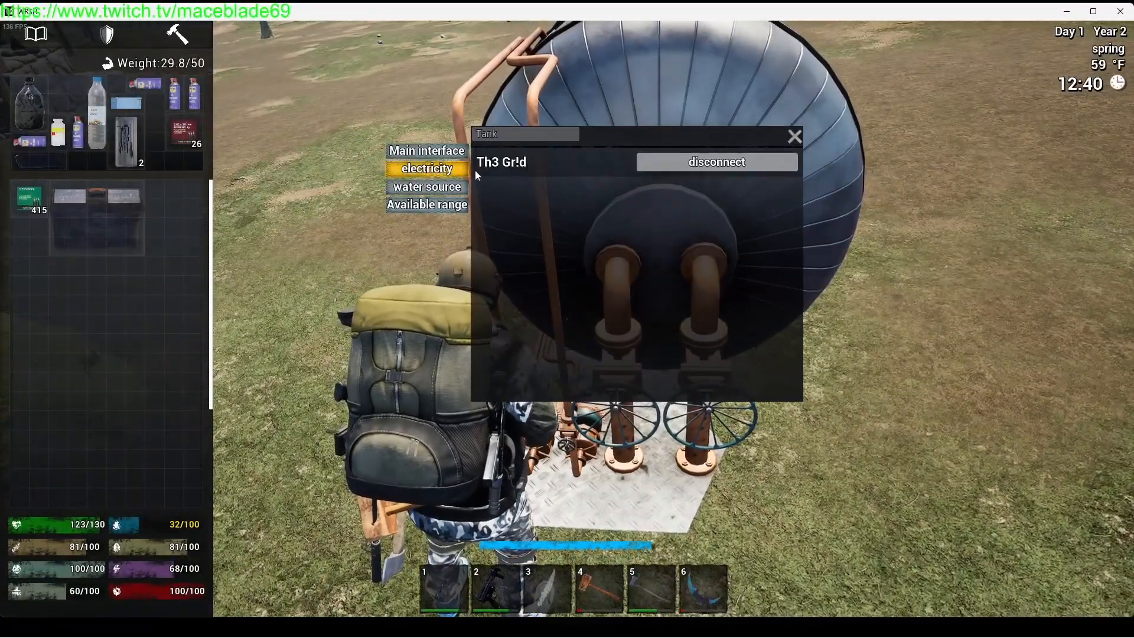
click(427, 187)
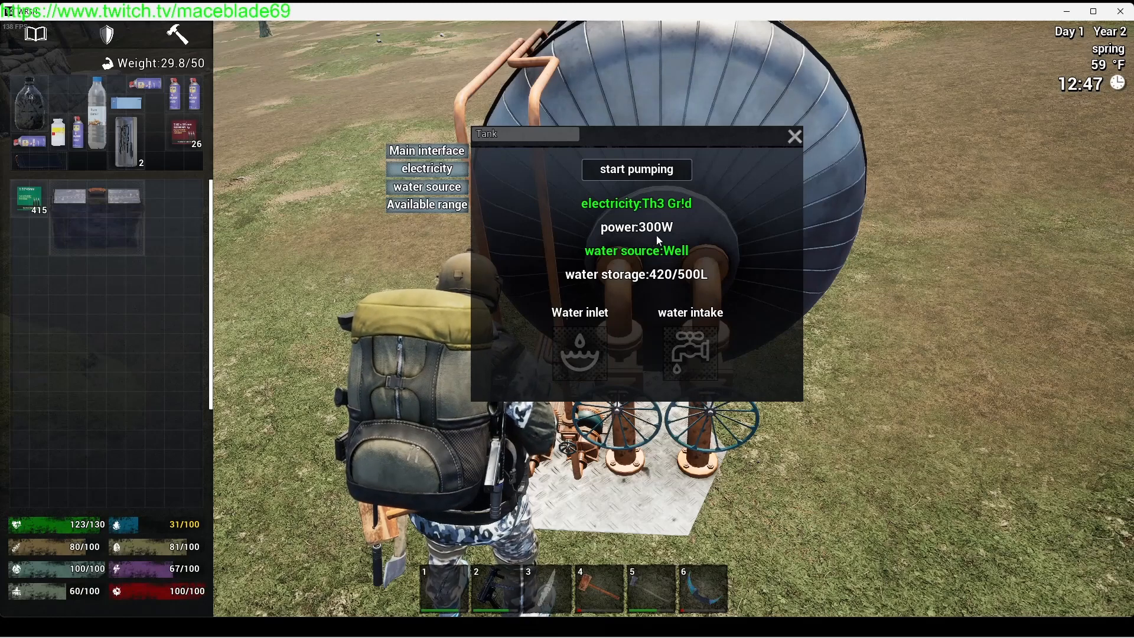
click(635, 169)
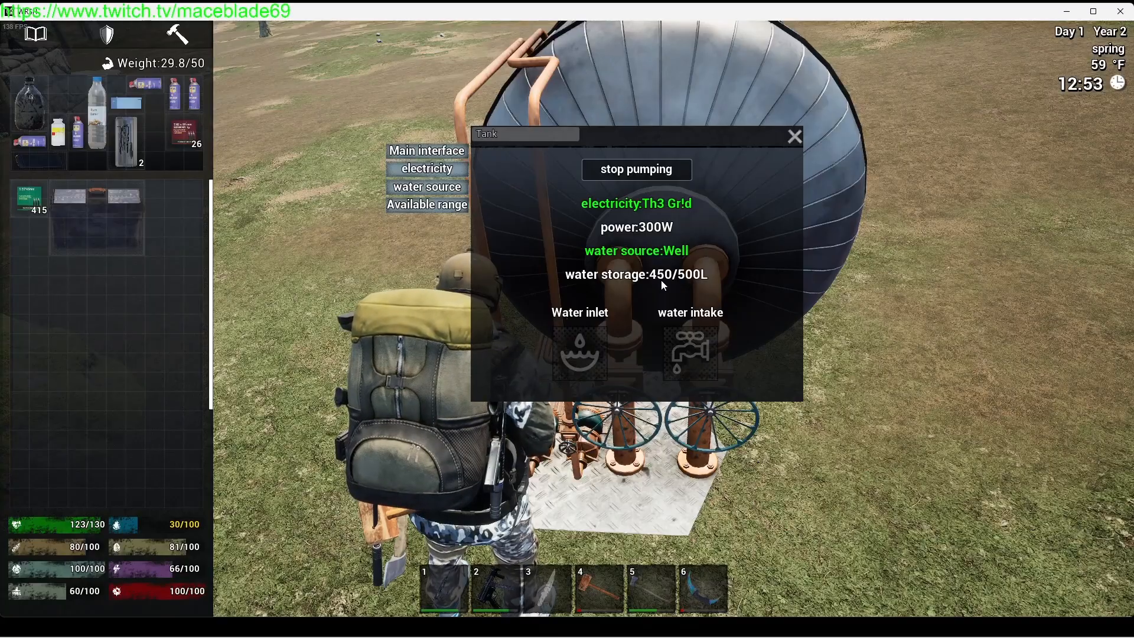
click(792, 137)
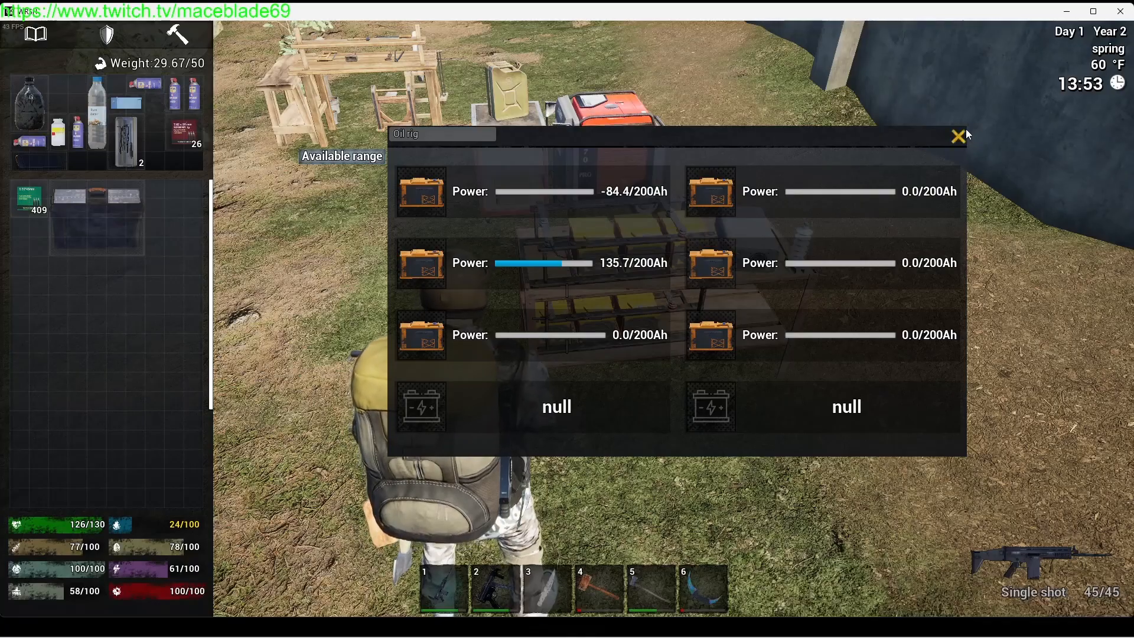
Close the battery grid windows and bring up the fuel generator's controls showing 1000W and 0.0/50L fuel.
click(956, 135)
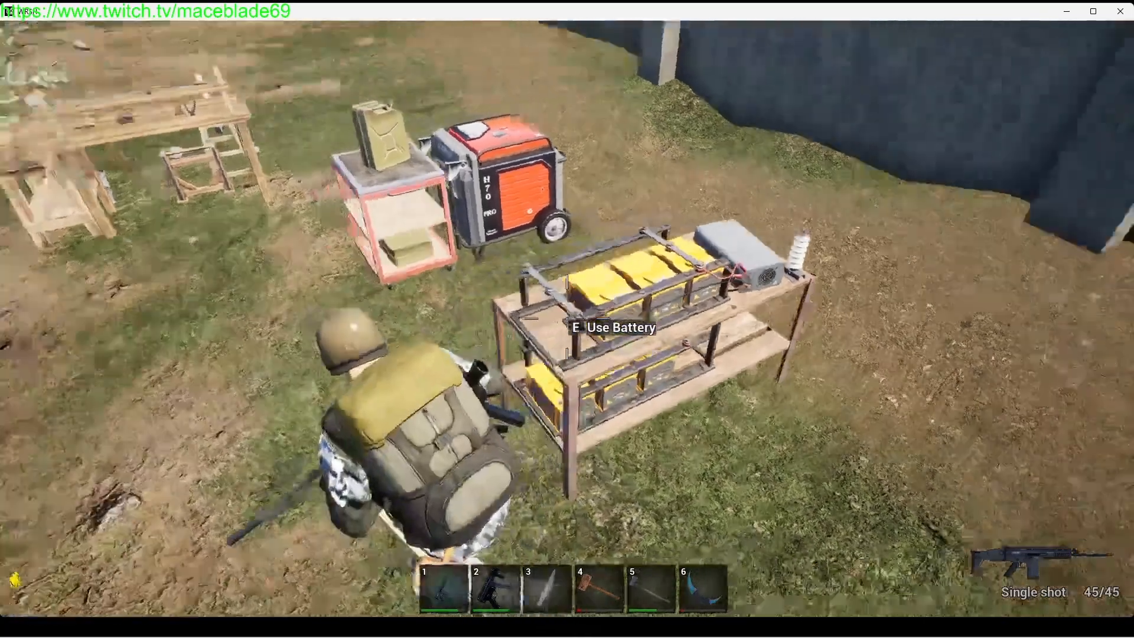
key(e)
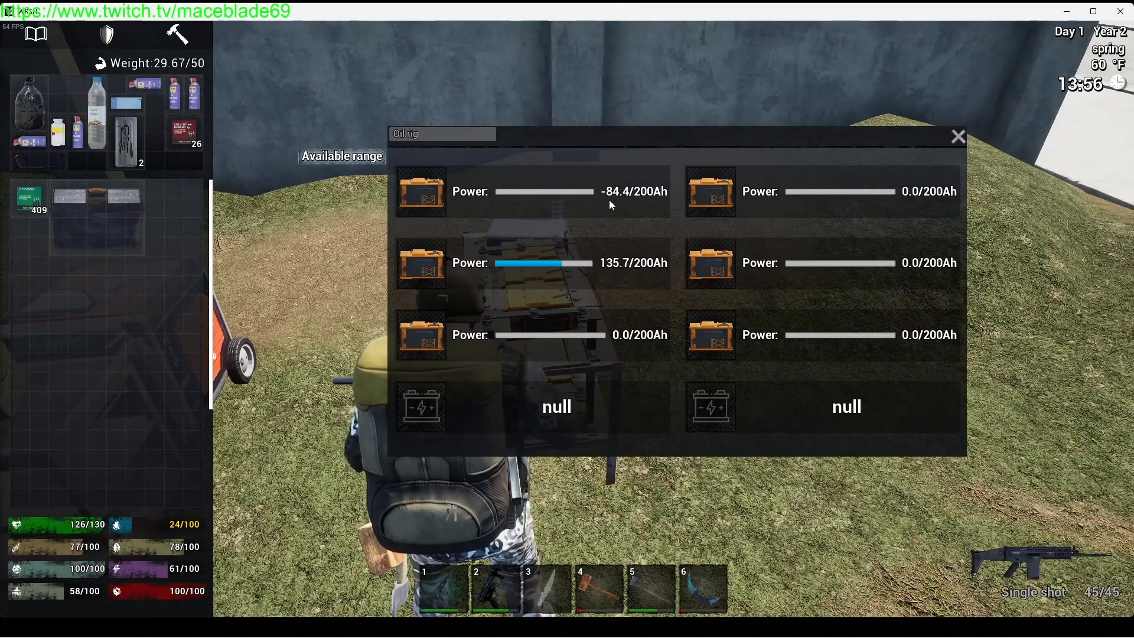
mouse_move(993, 130)
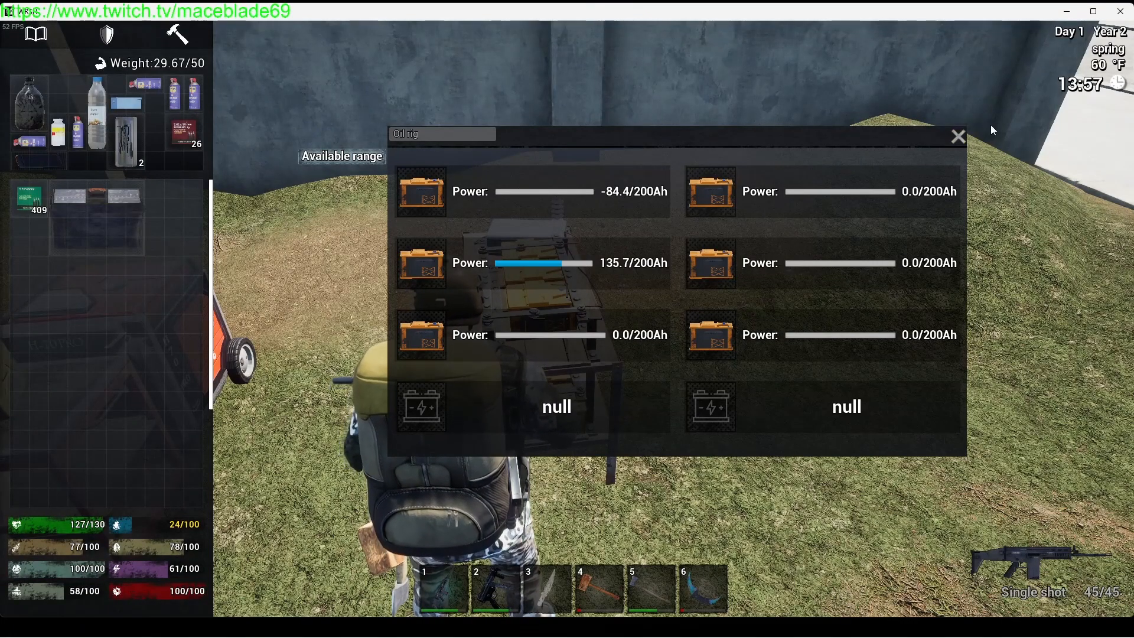
click(958, 135)
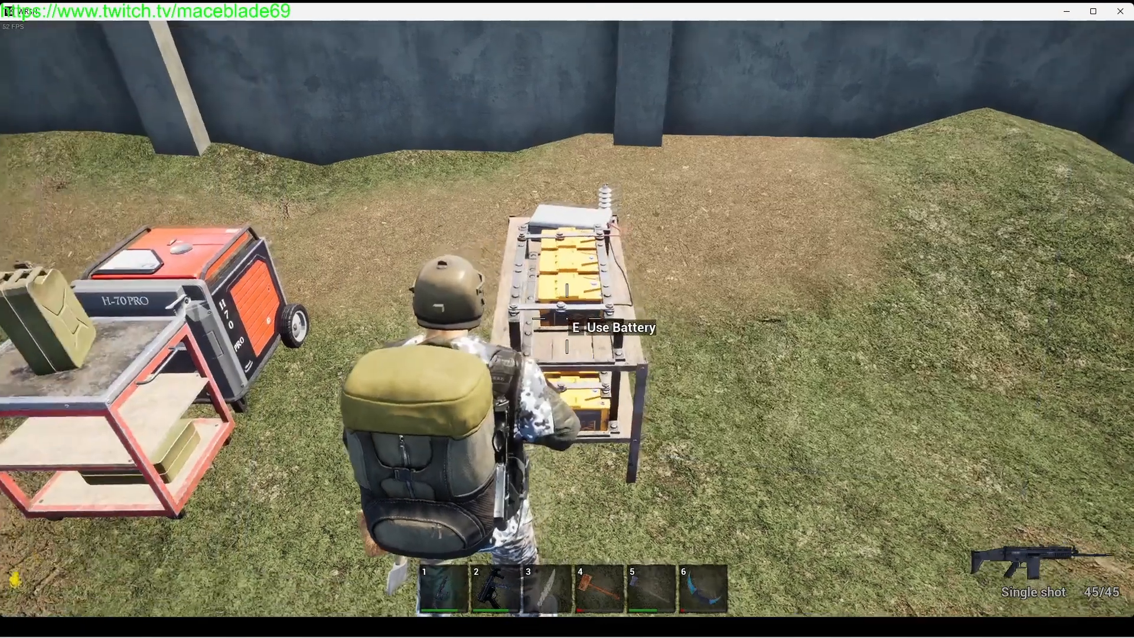
key(e)
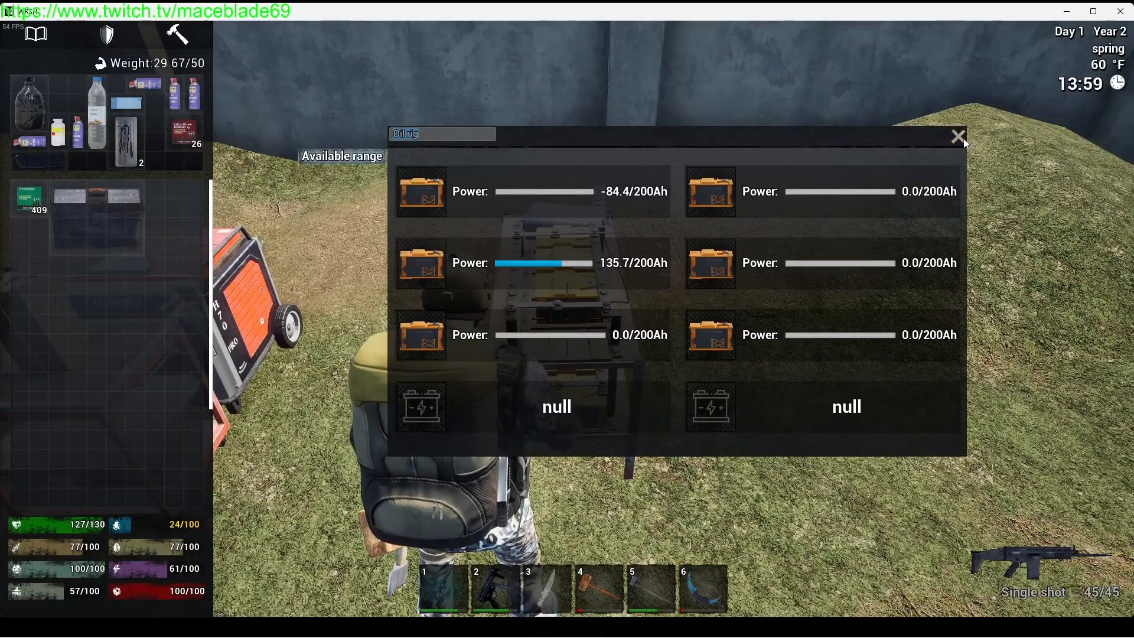
click(958, 137)
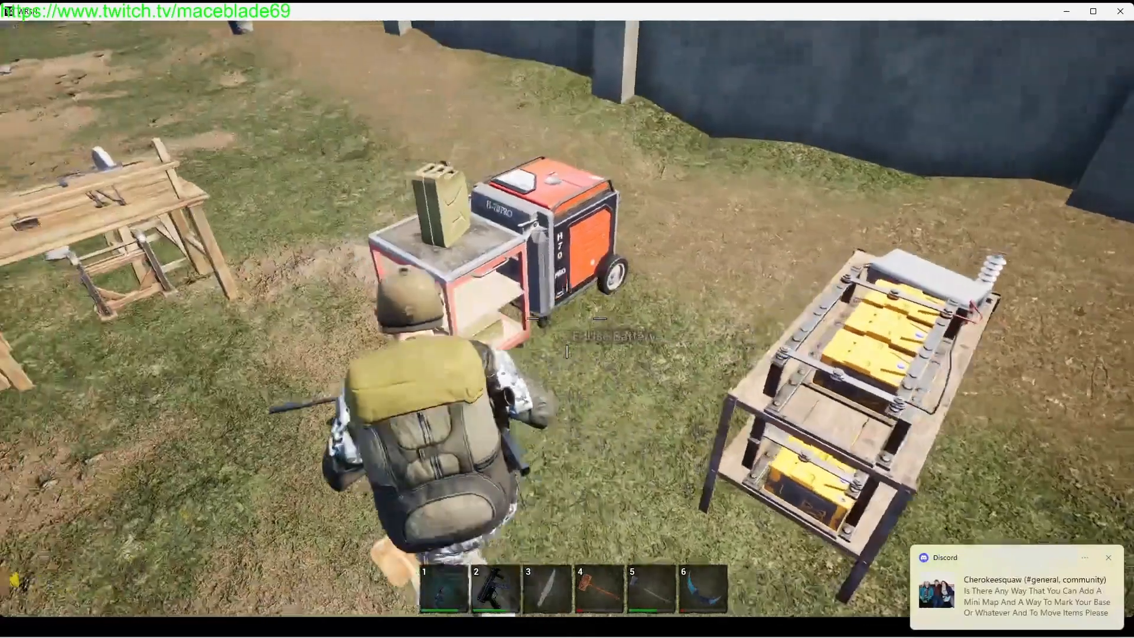
click(568, 352)
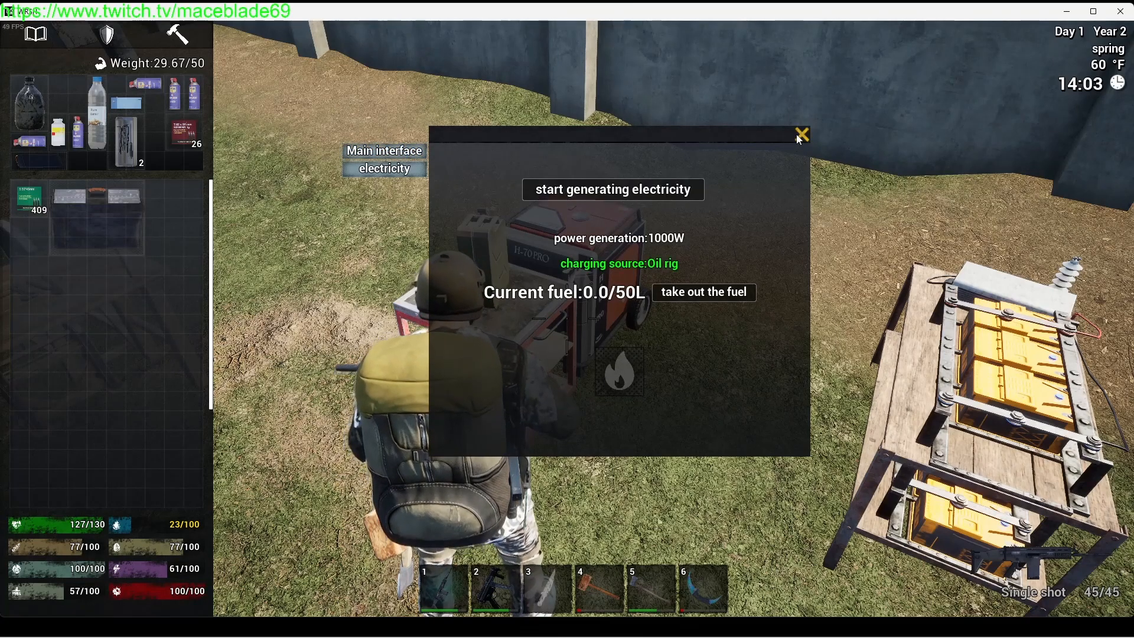
Close the generator, check the pickup truck's 42.9/55 fuel storage, and head to the Oil Rigs sign.
click(801, 135)
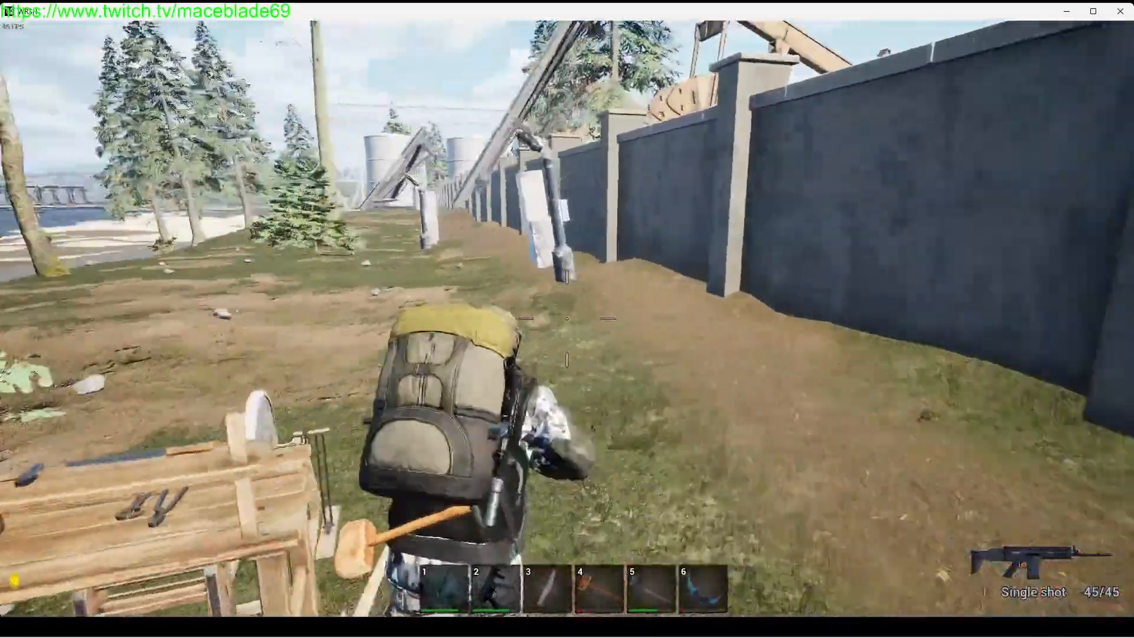
mouse_move(567, 318)
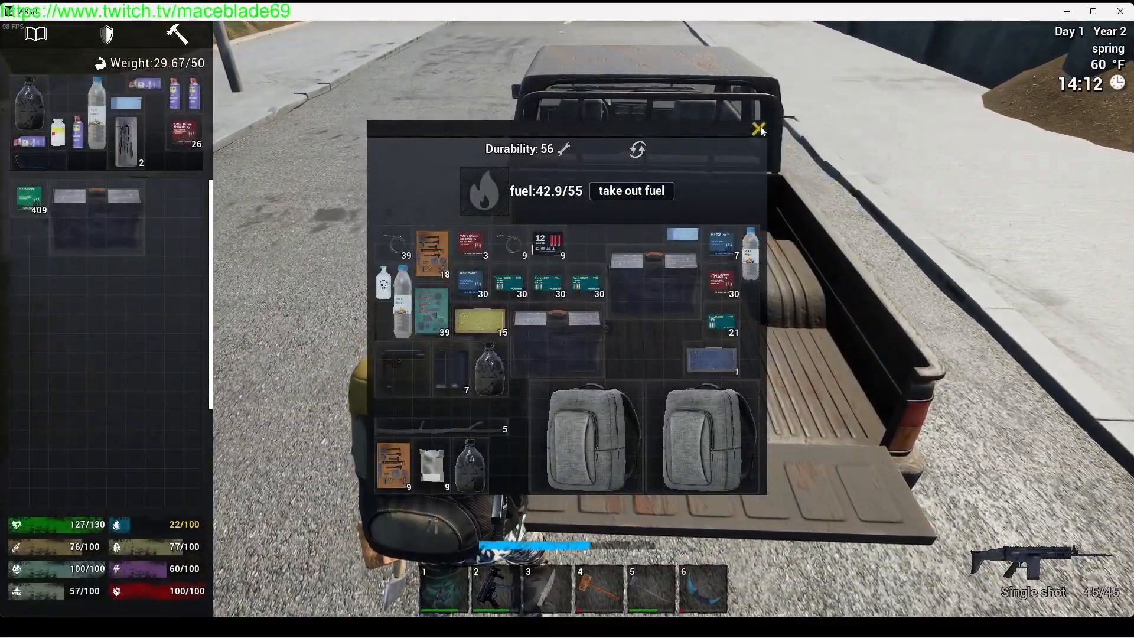
click(758, 129)
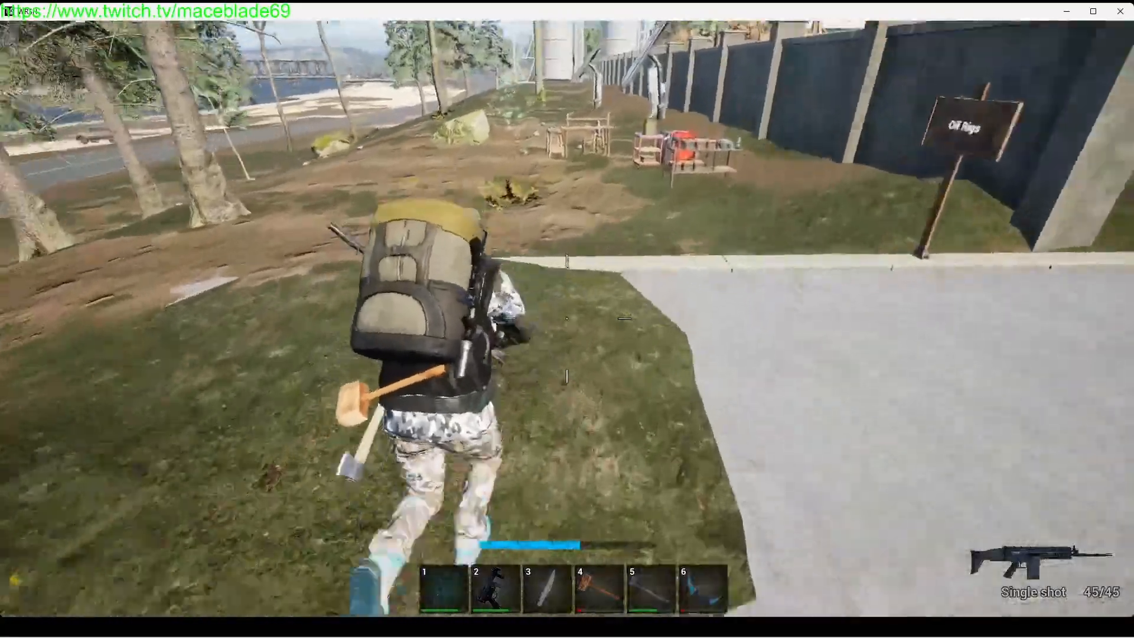
mouse_move(567, 319)
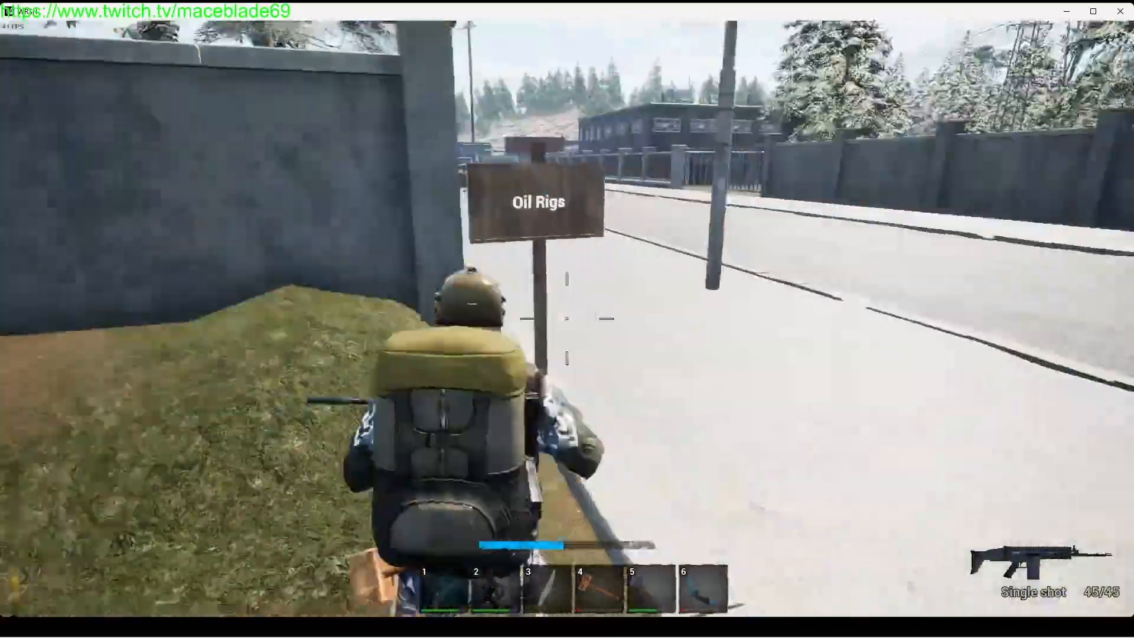
mouse_move(567, 319)
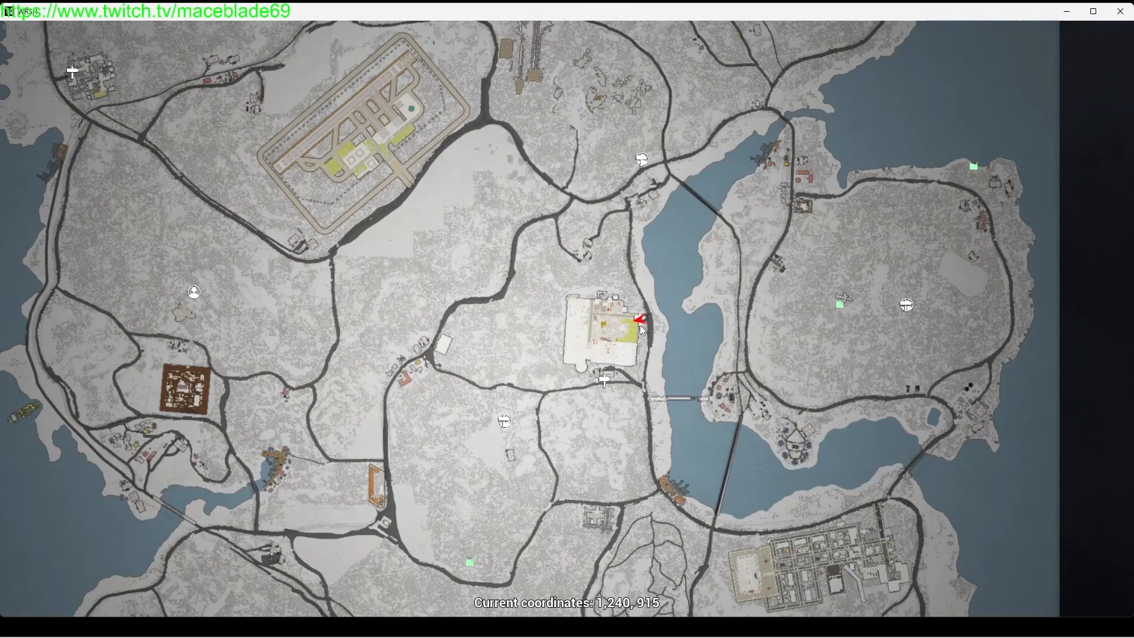
mouse_move(603, 382)
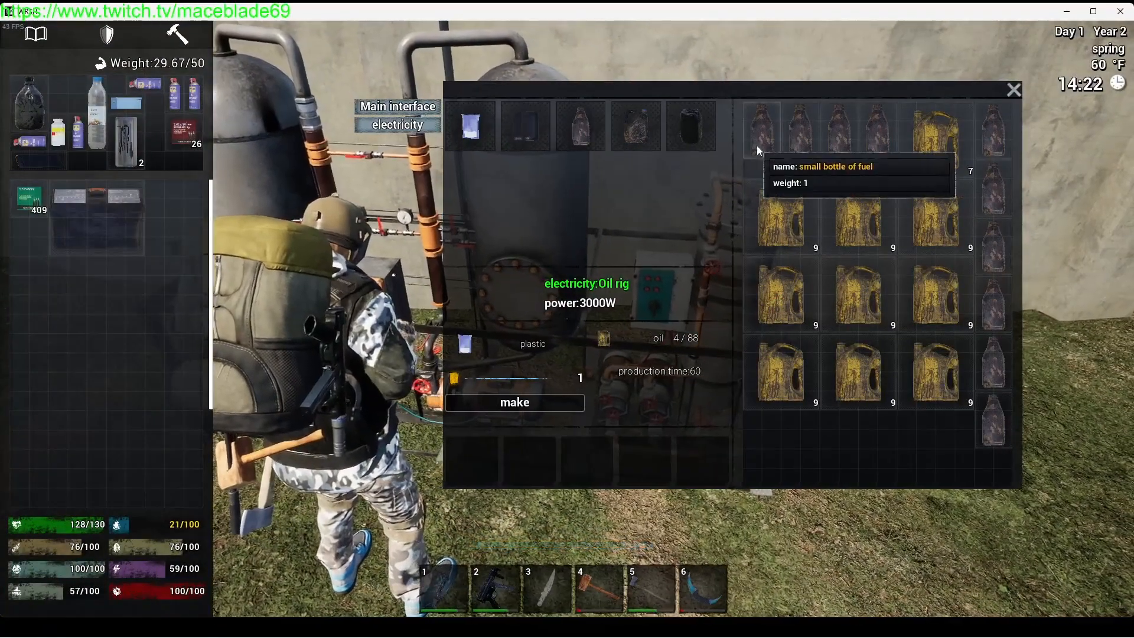
mouse_move(585, 312)
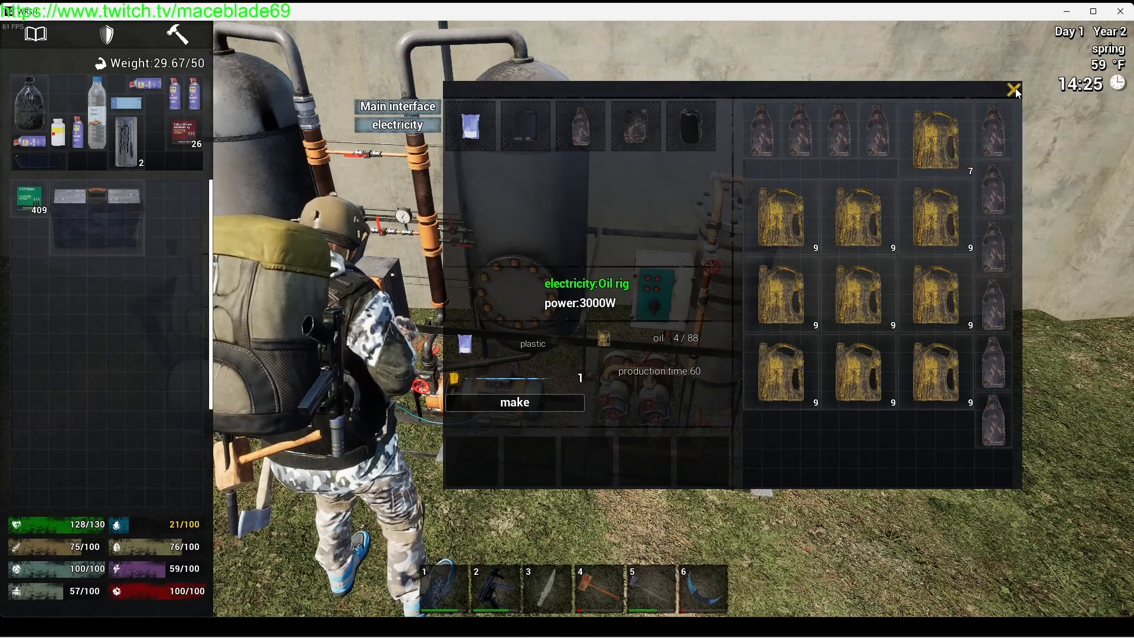
mouse_move(579, 127)
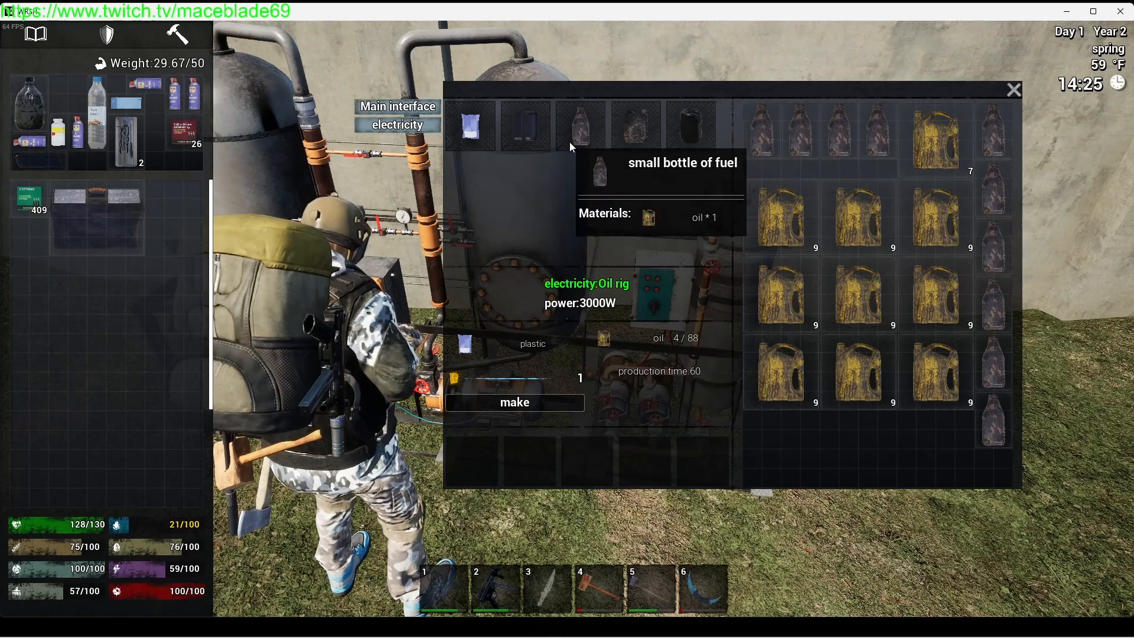
mouse_move(524, 127)
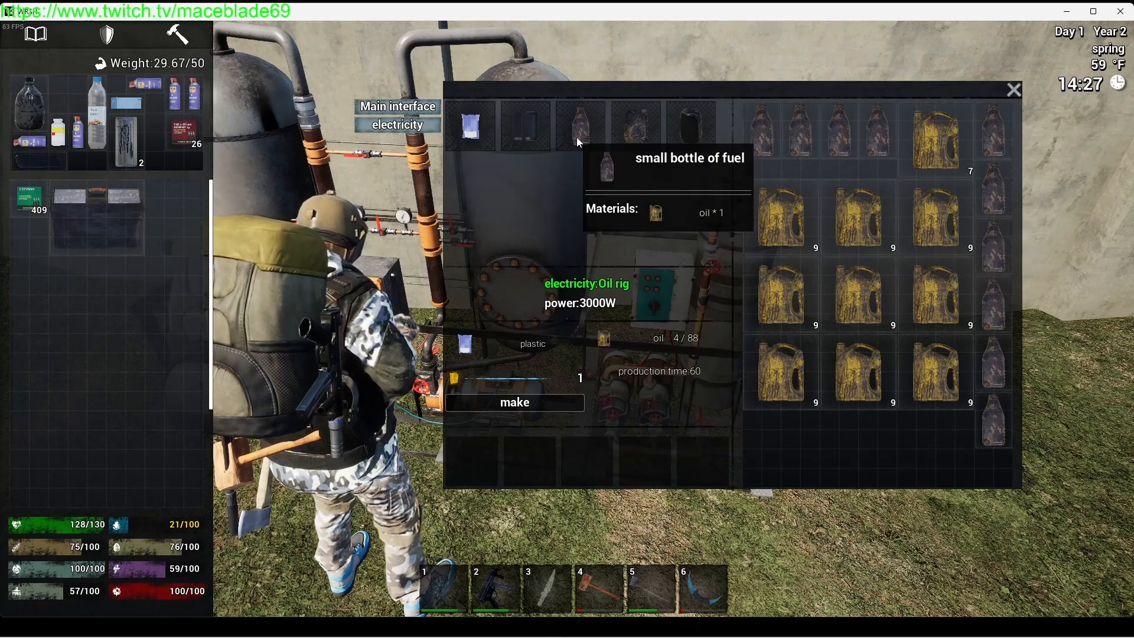
mouse_move(633, 127)
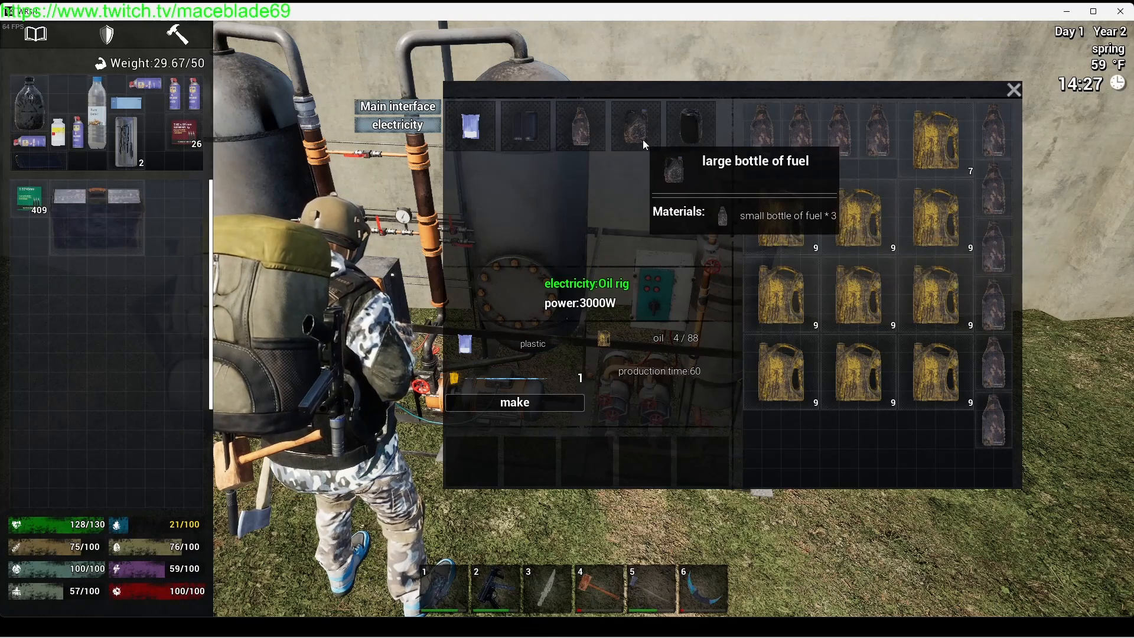
mouse_move(804, 173)
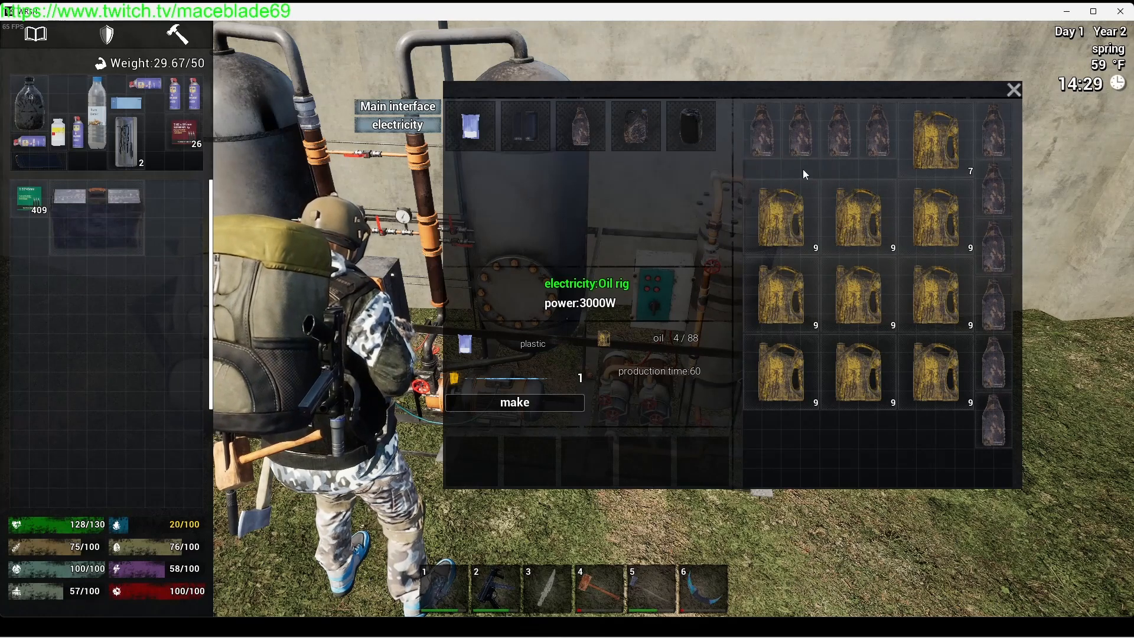
mouse_move(636, 126)
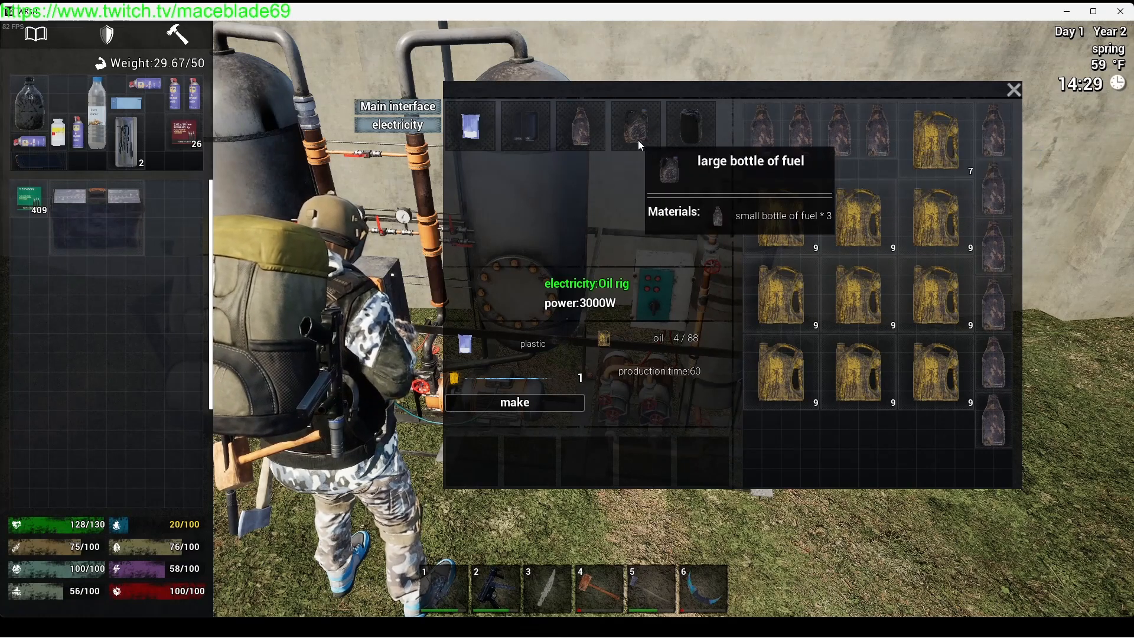
mouse_move(761, 126)
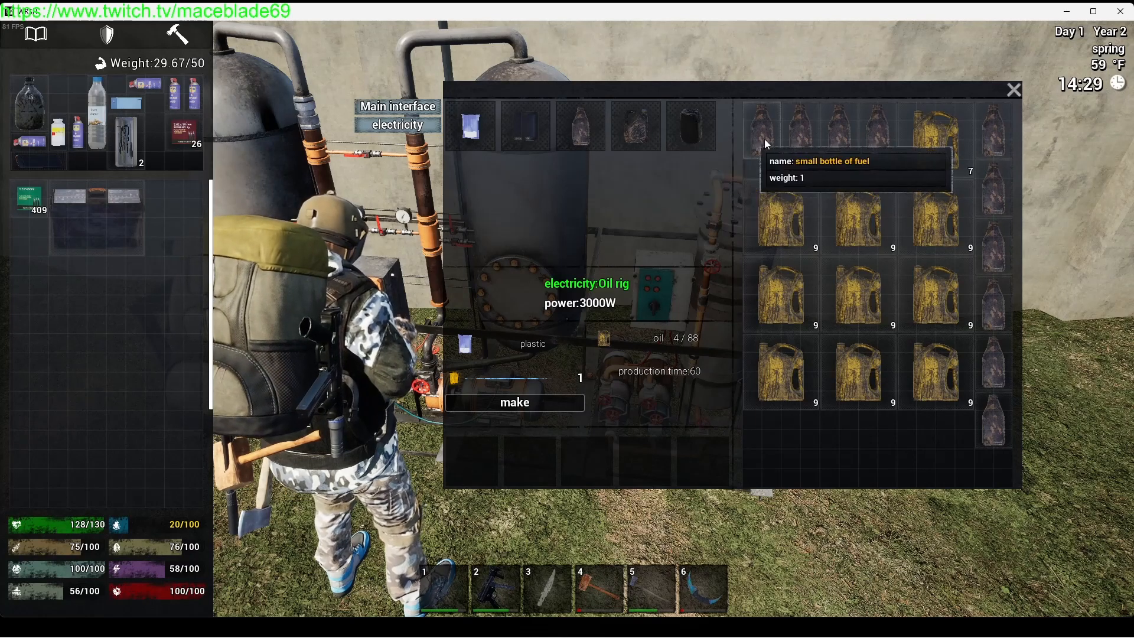
mouse_move(691, 126)
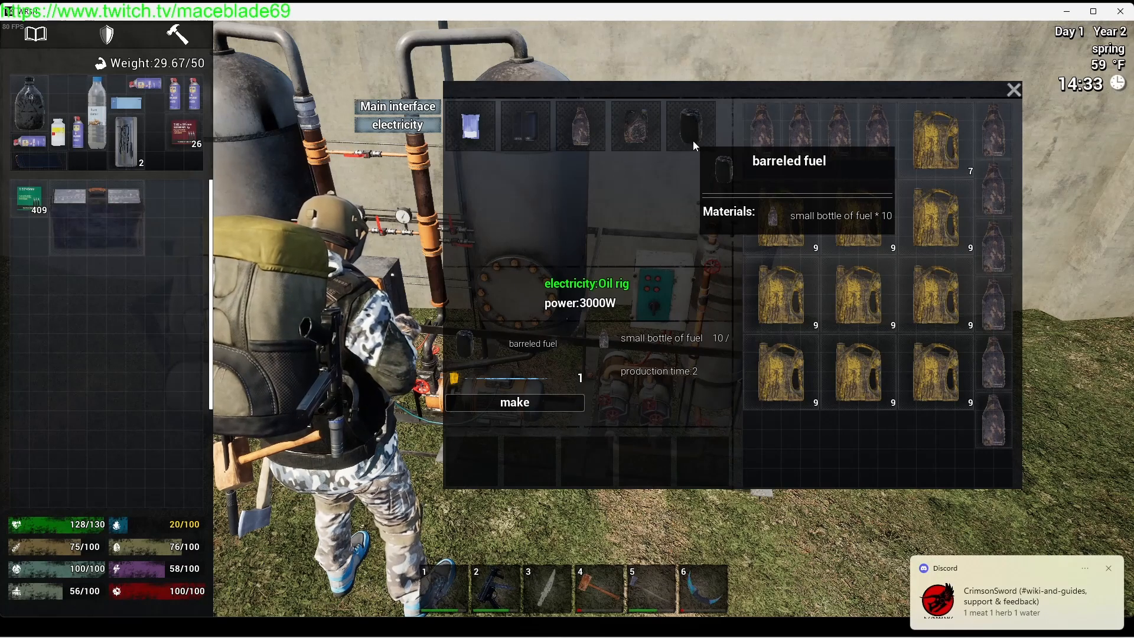
Craft barreled fuel from the small fuel bottles at the oil rig and leave its production screen.
click(514, 402)
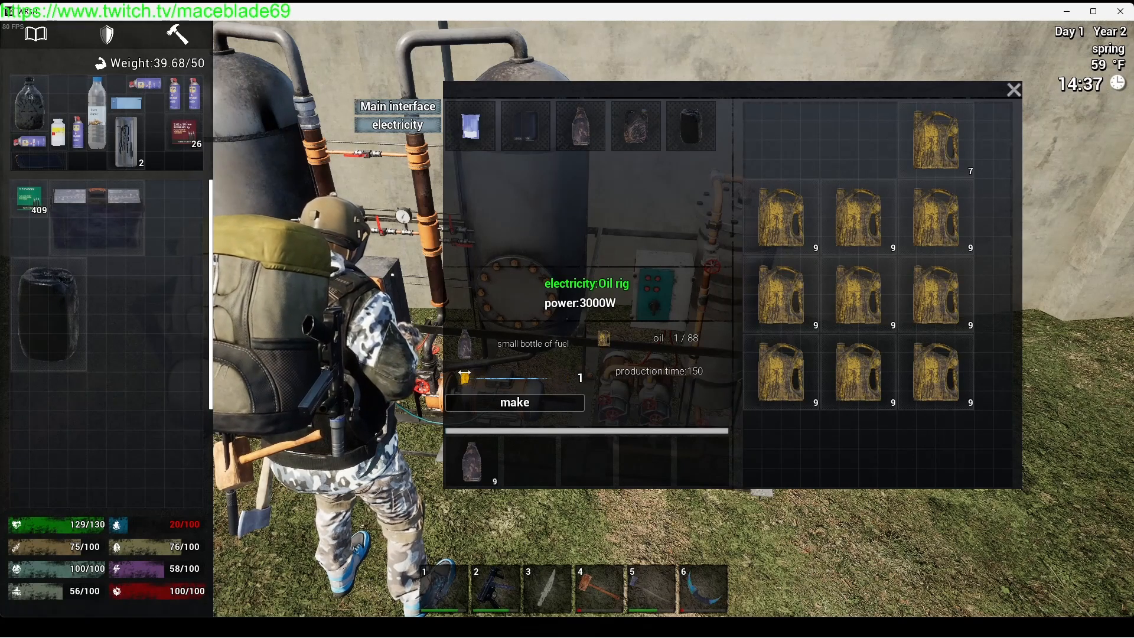
click(1012, 88)
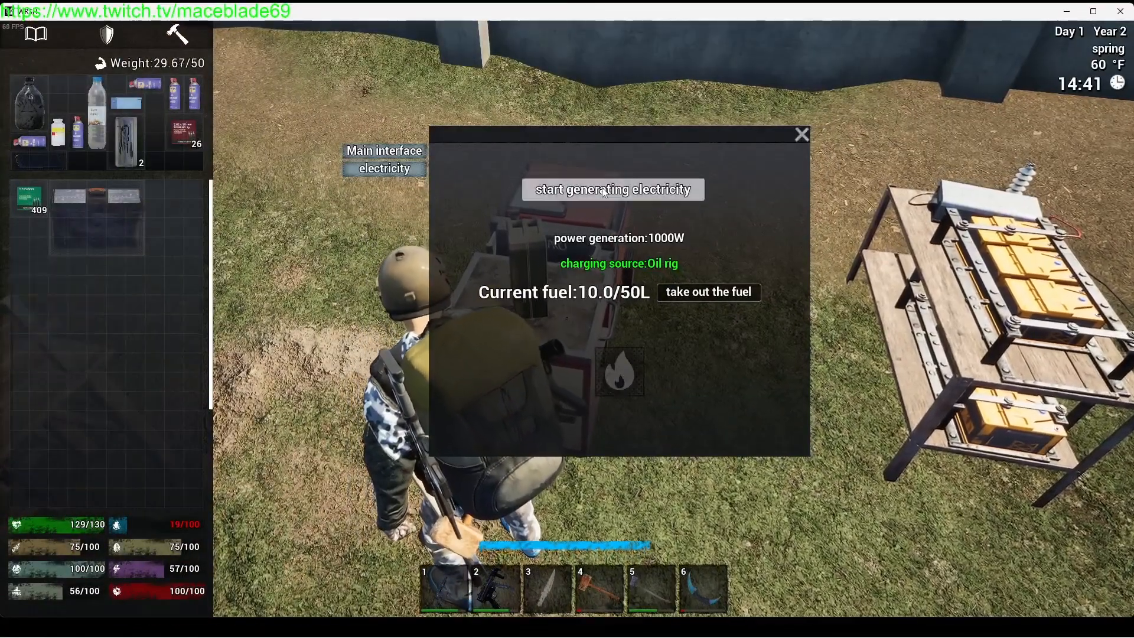
Start the generator on 10.0/50L fuel, confirm the battery bank at 132.7/200Ah, and close the grid status.
click(801, 134)
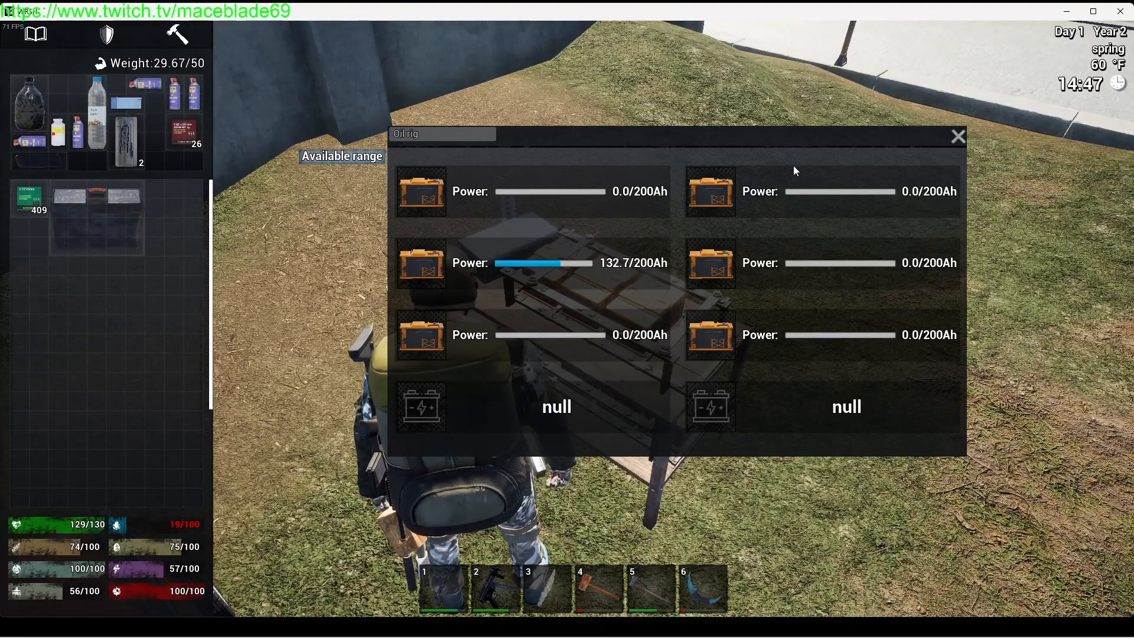
click(958, 136)
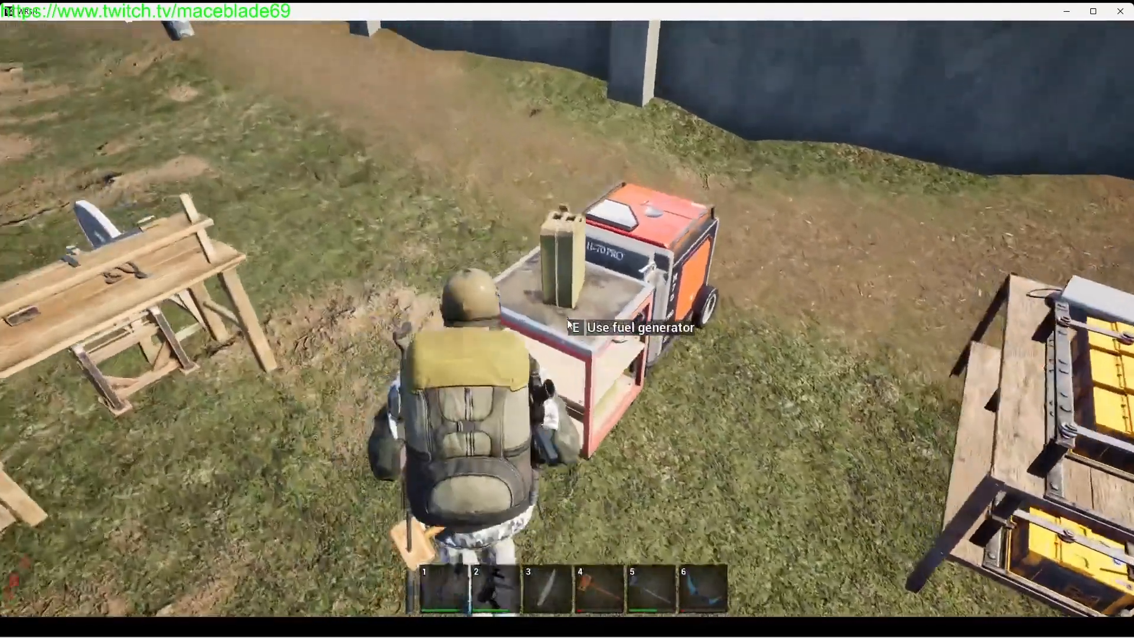
key(e)
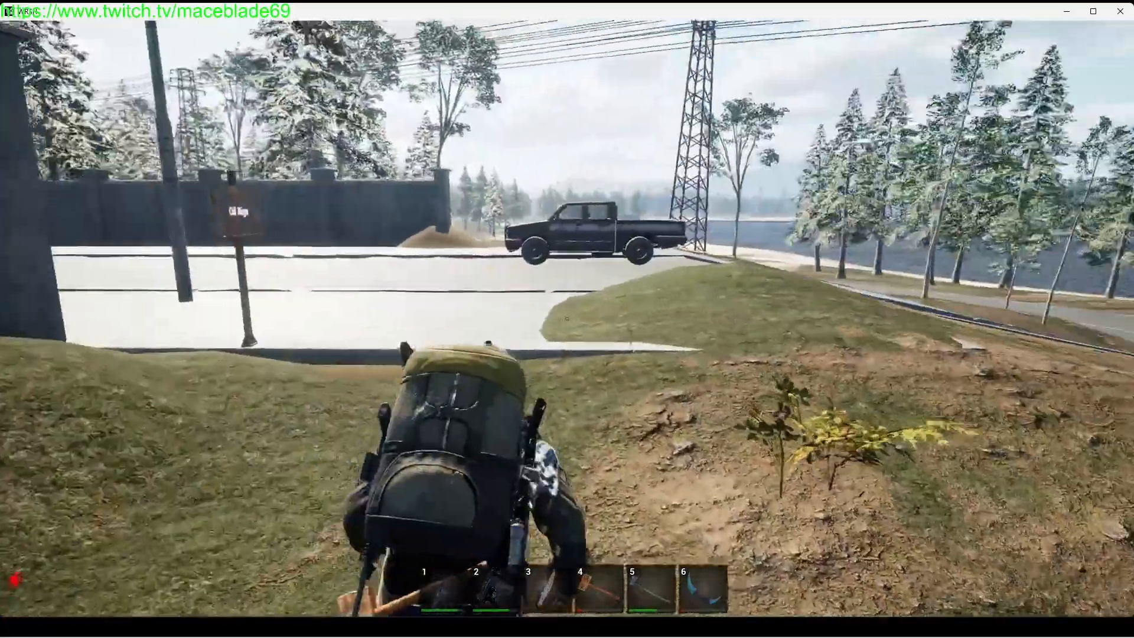
mouse_move(567, 319)
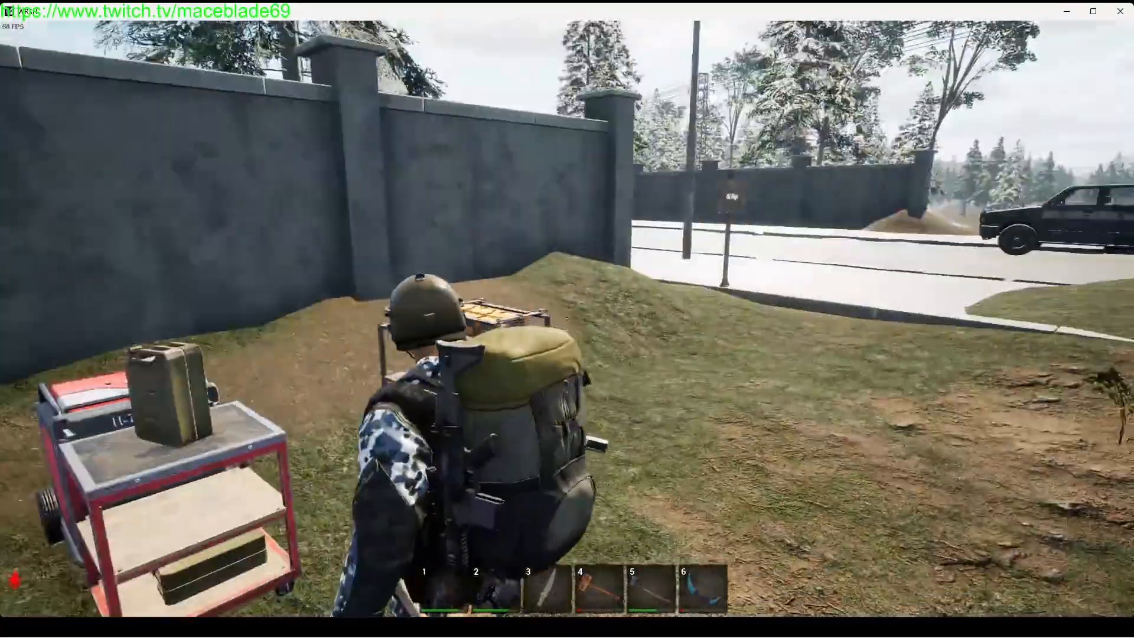
mouse_move(567, 317)
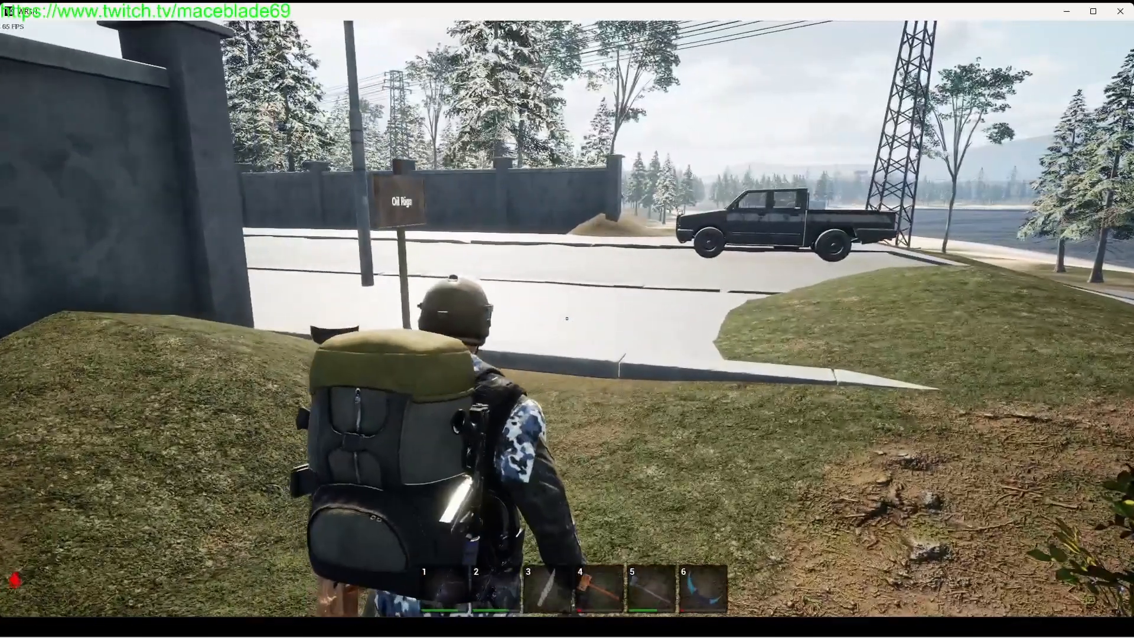